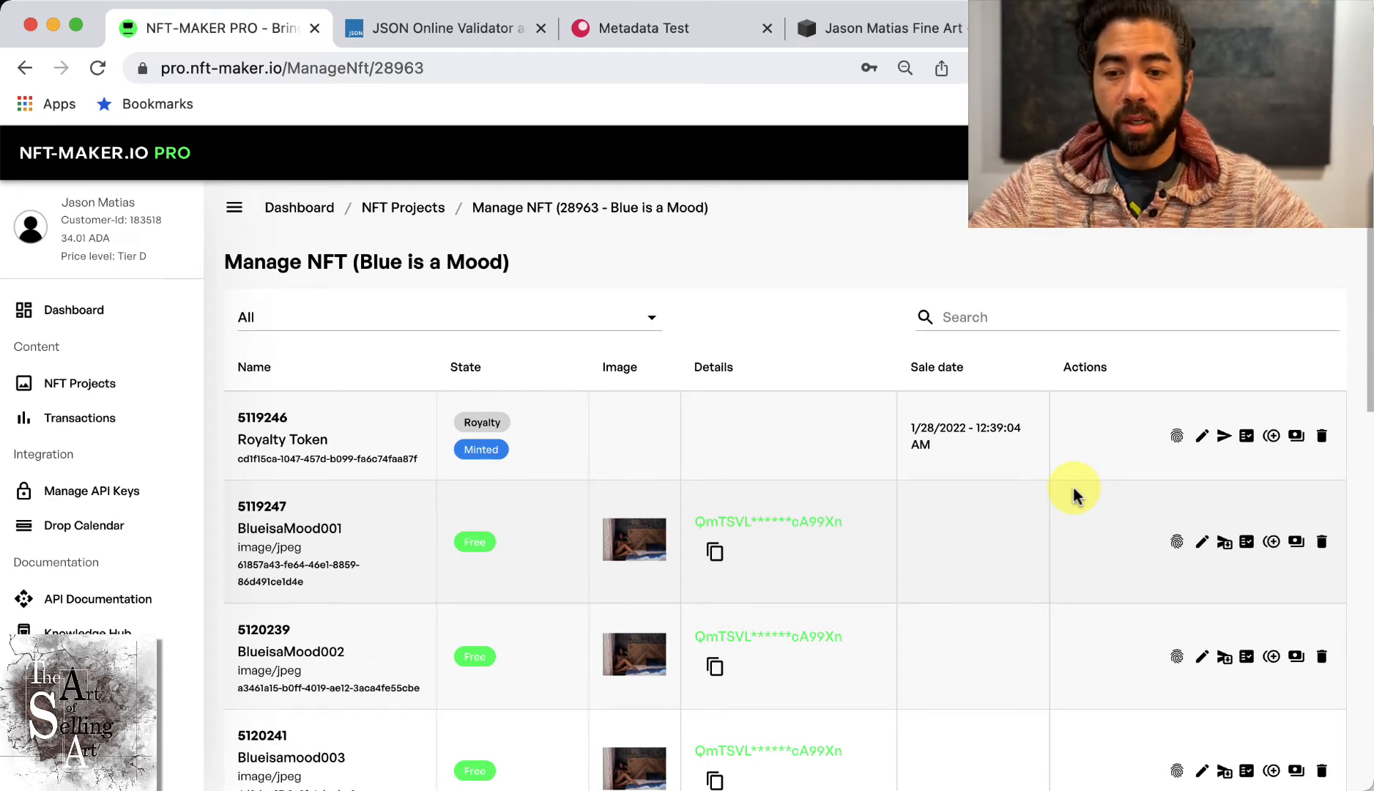
mouse_move(1113, 621)
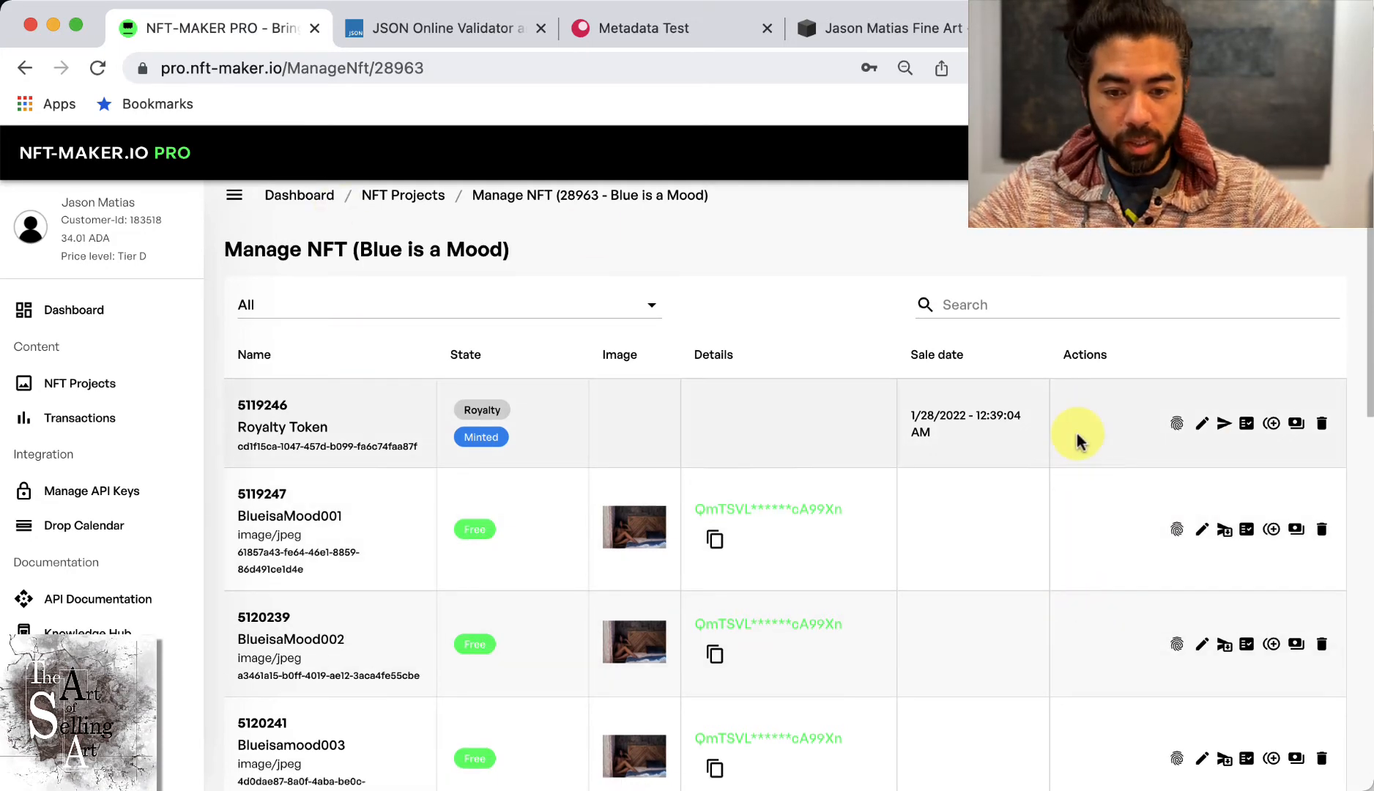
Show Blueisamood019's metadata and copy it to the clipboard
scroll(down, 3)
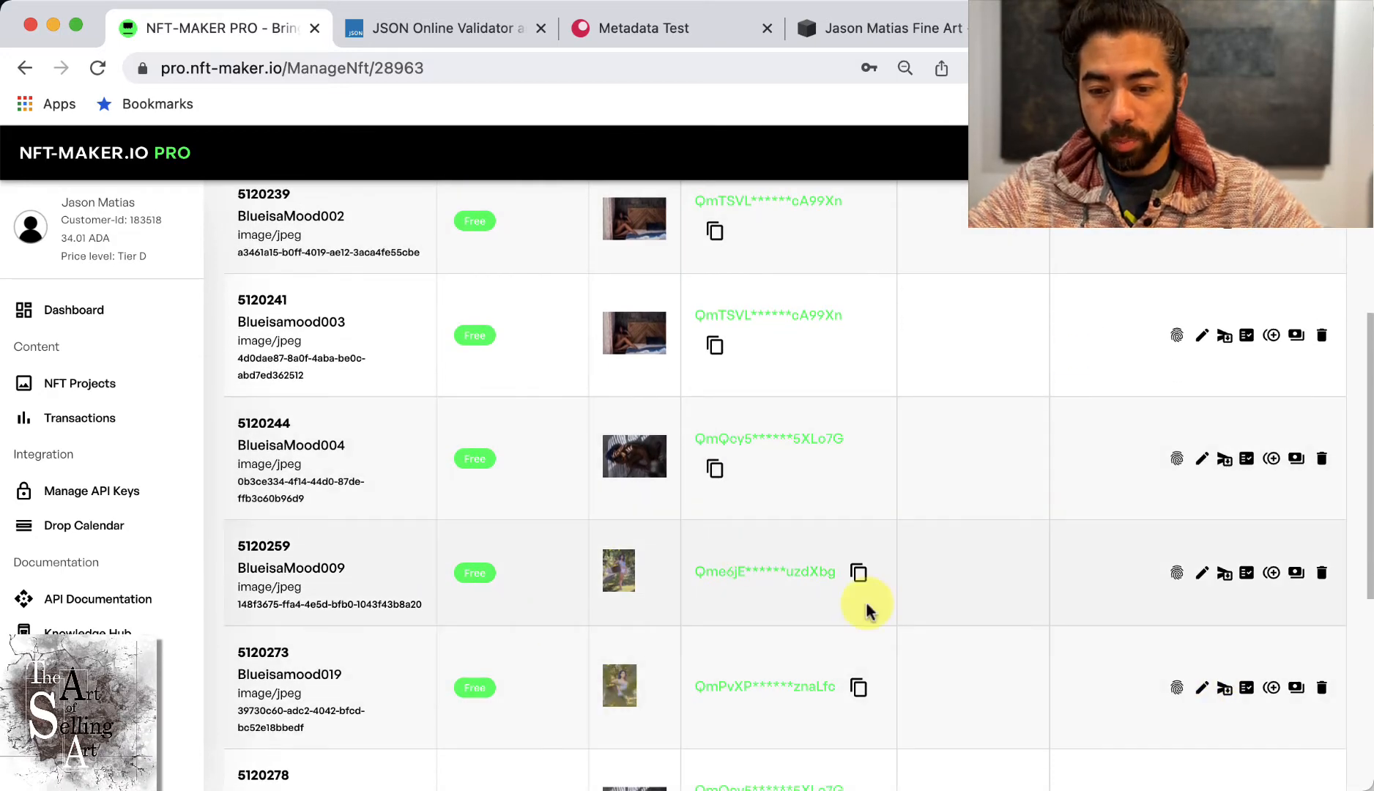
scroll(down, 3)
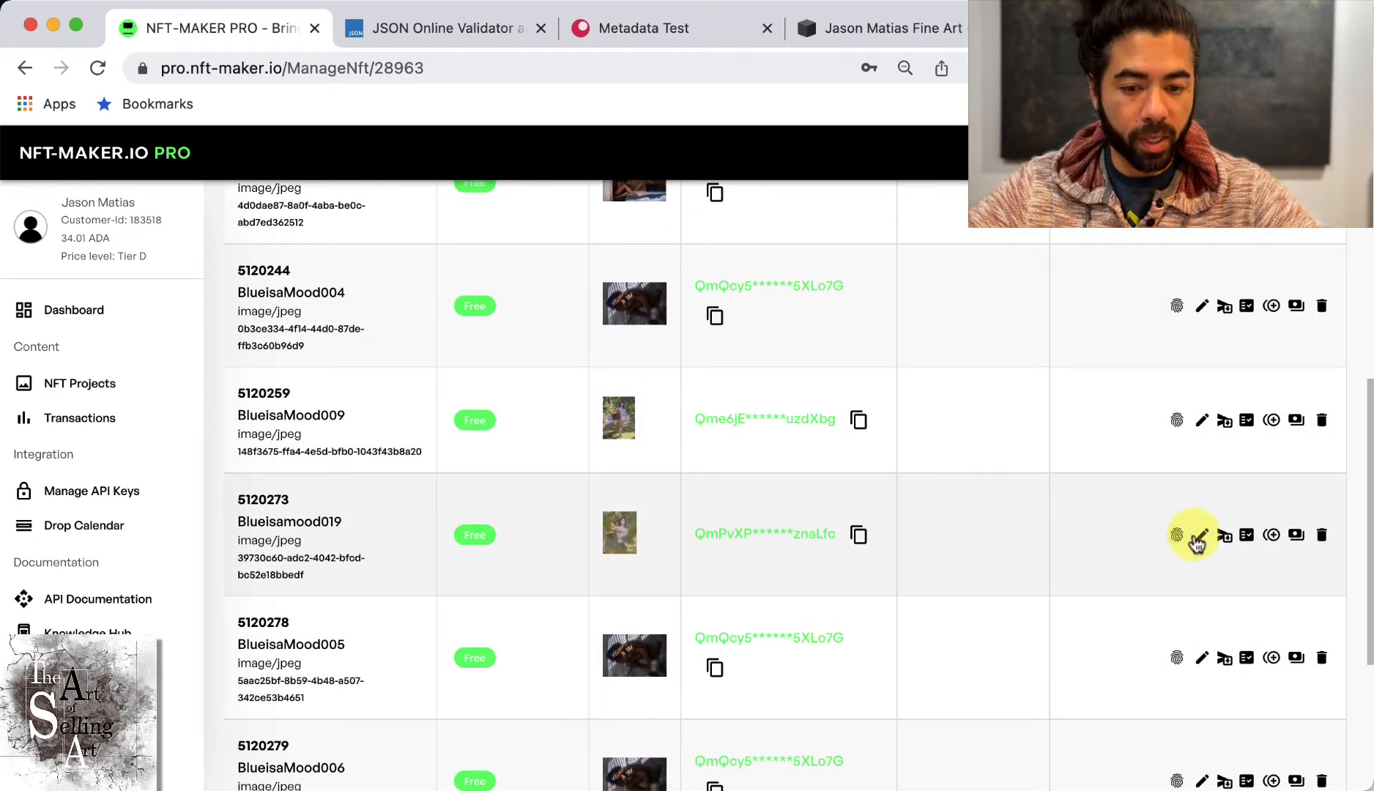
mouse_move(1177, 535)
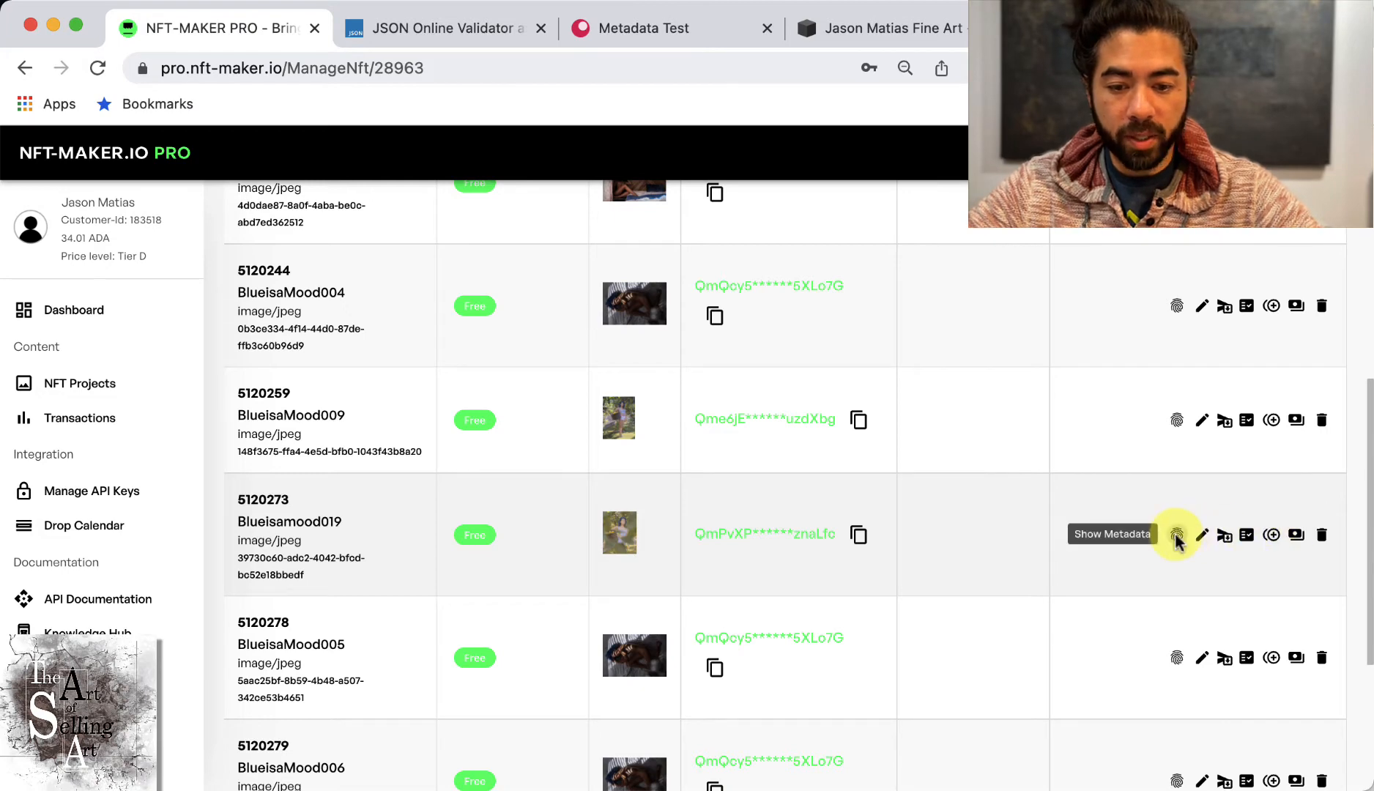
click(1176, 534)
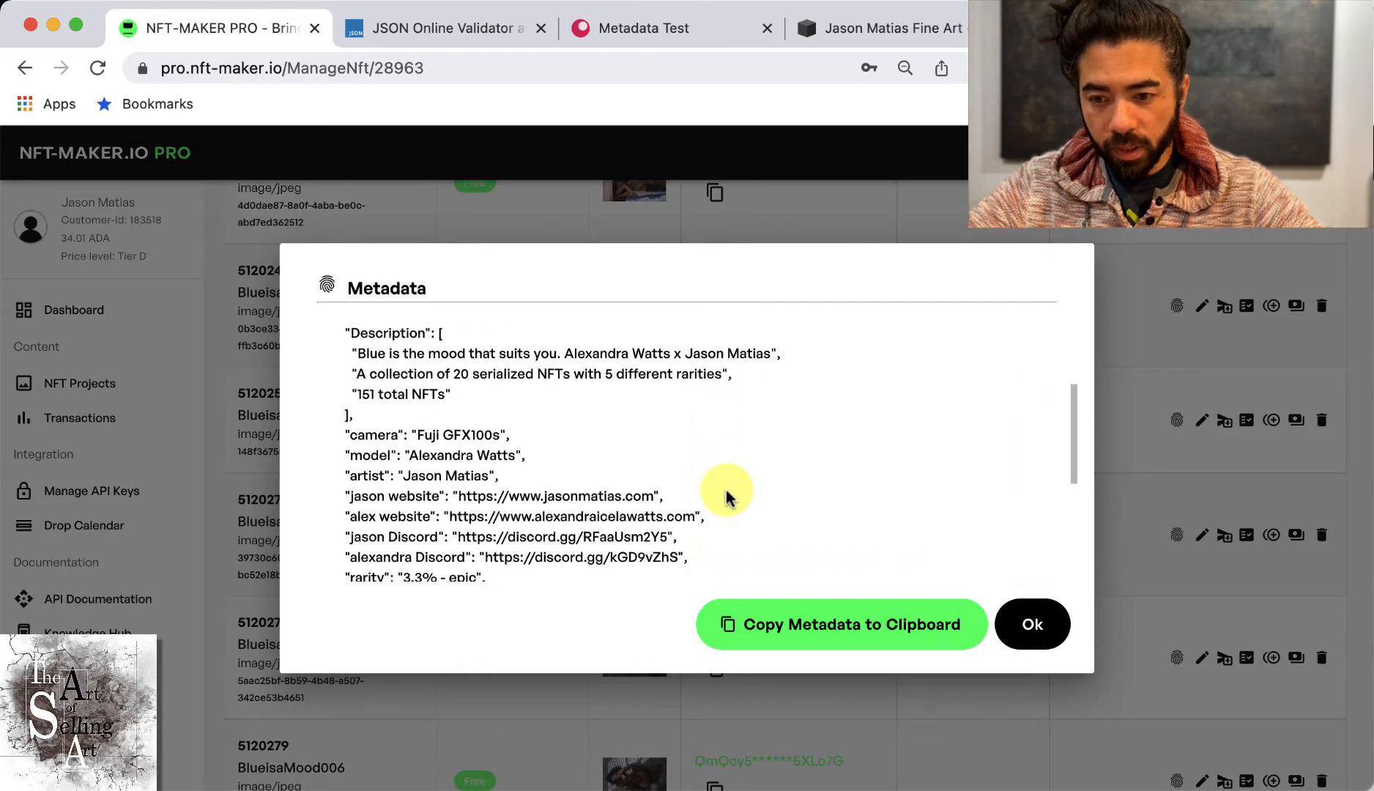
scroll(down, 3)
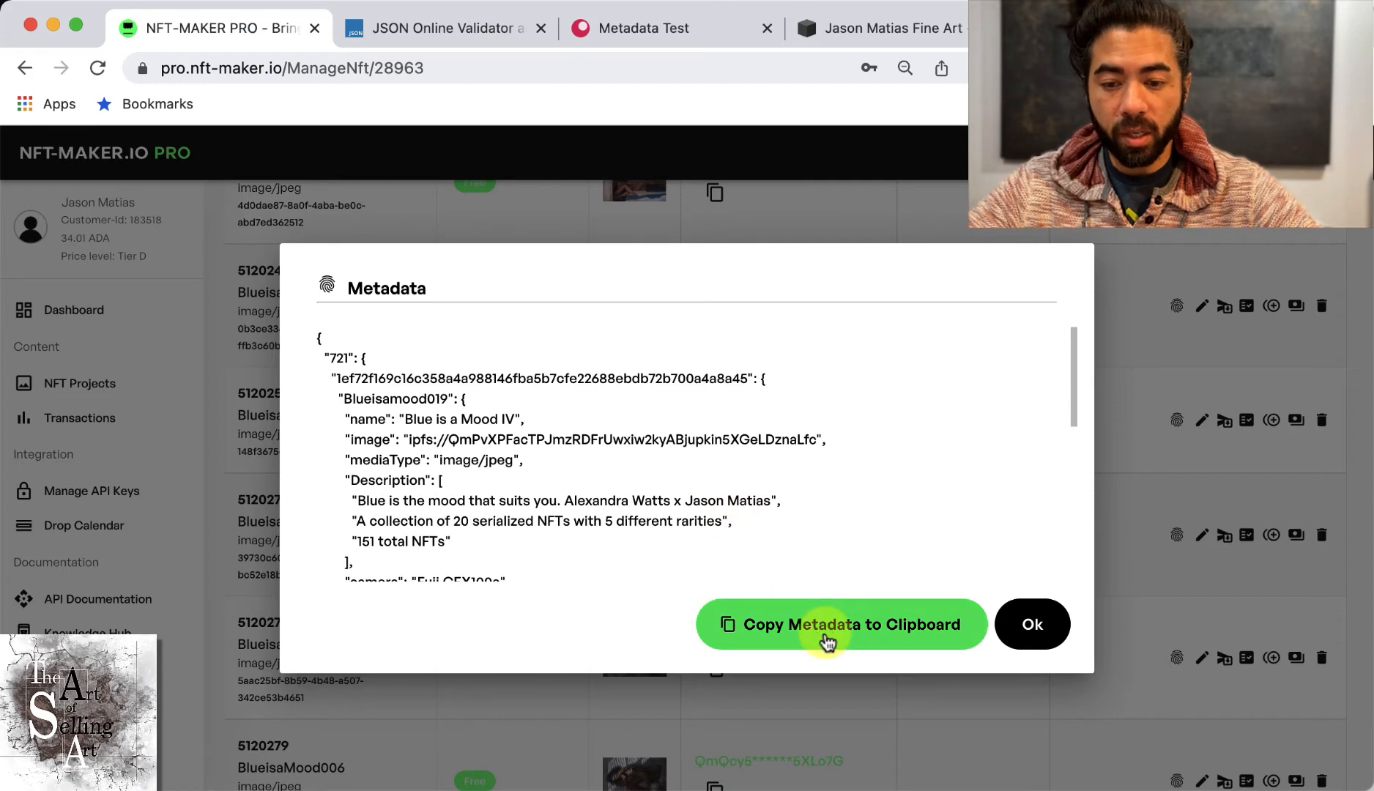
click(644, 28)
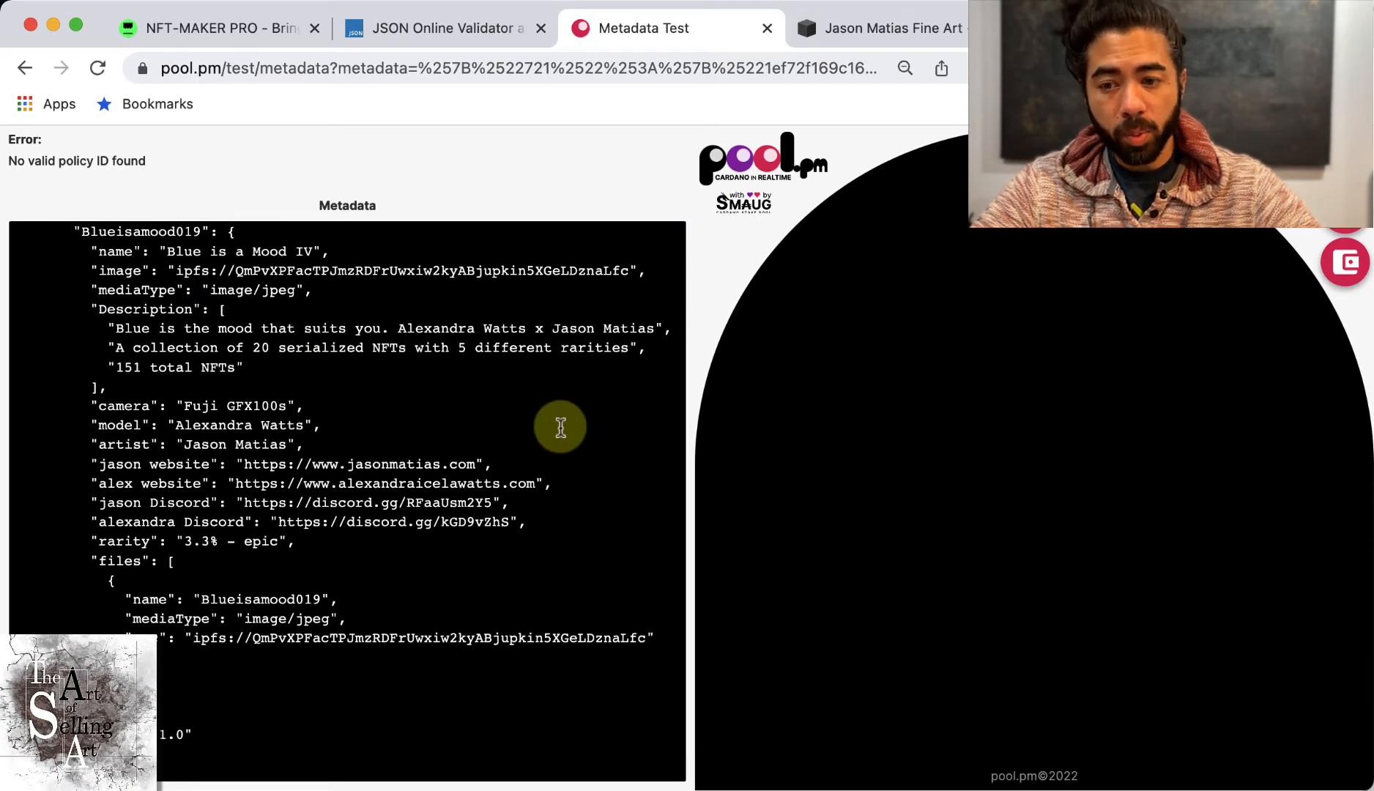
drag(236, 270, 629, 270)
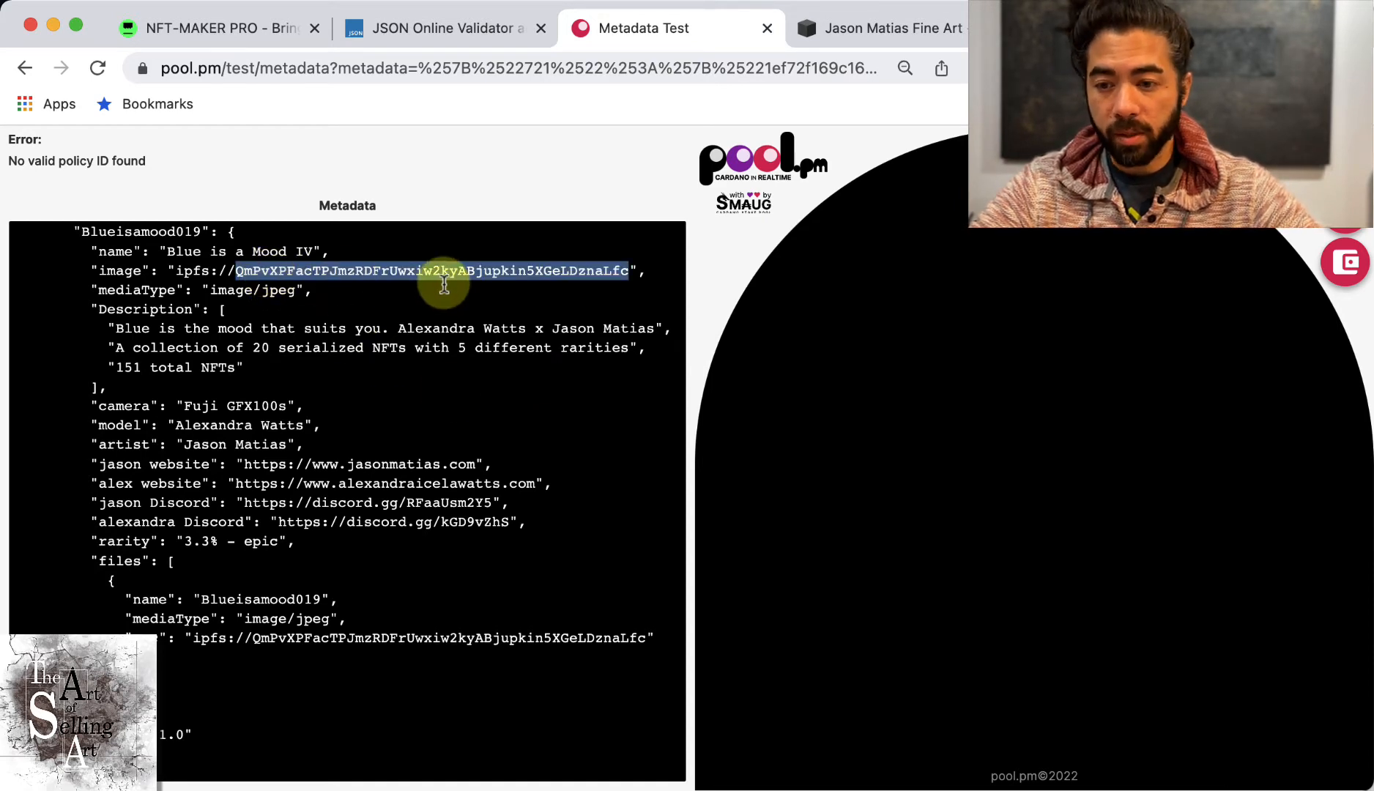
mouse_move(1165, 349)
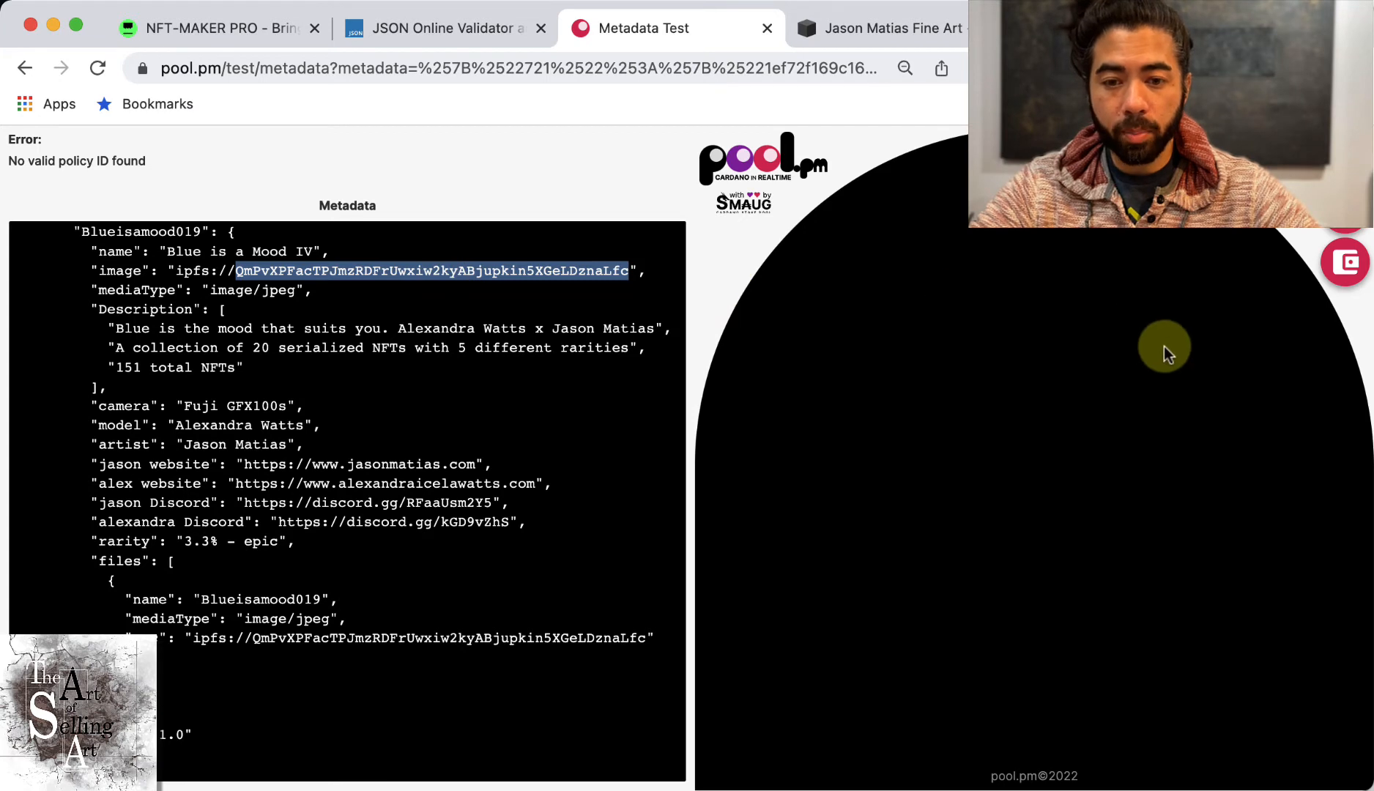
mouse_move(955, 327)
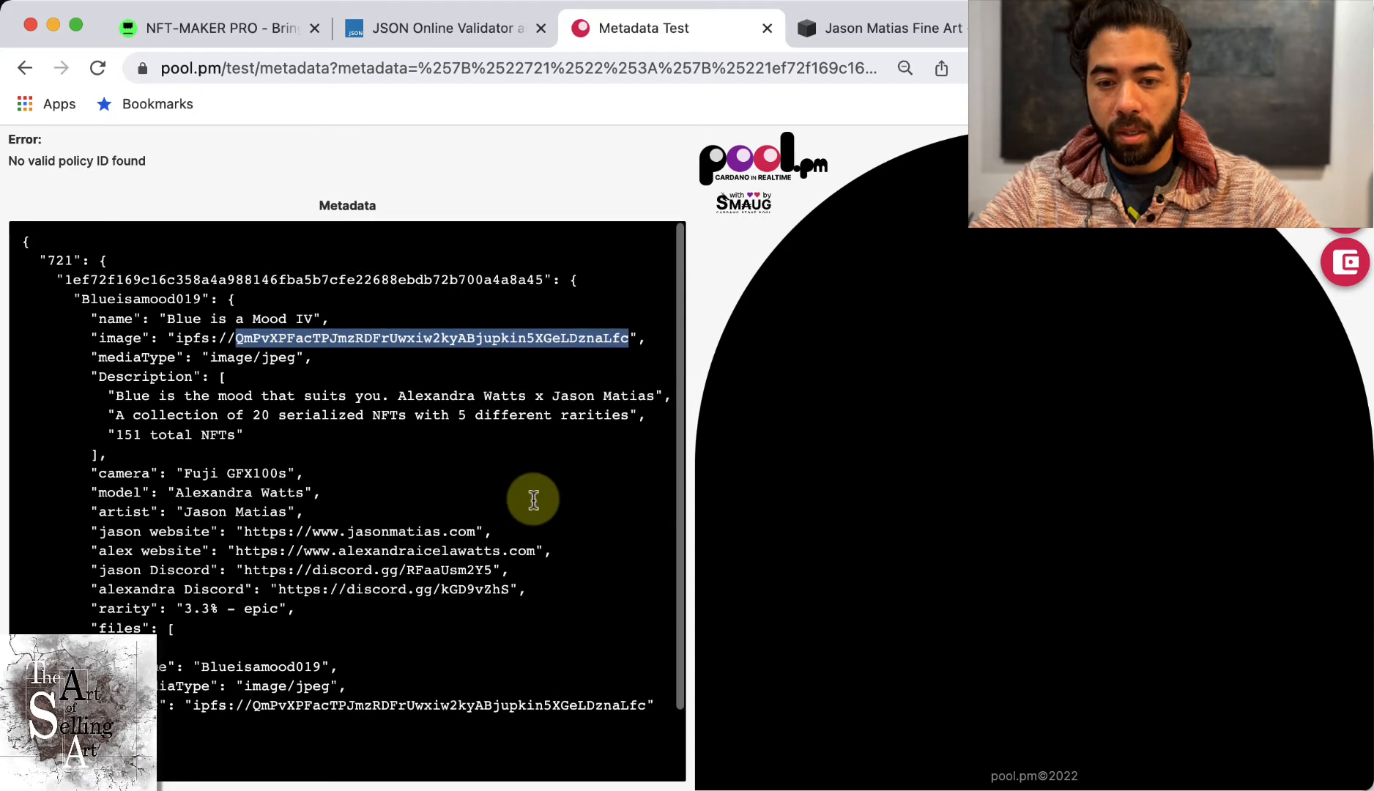
scroll(down, 3)
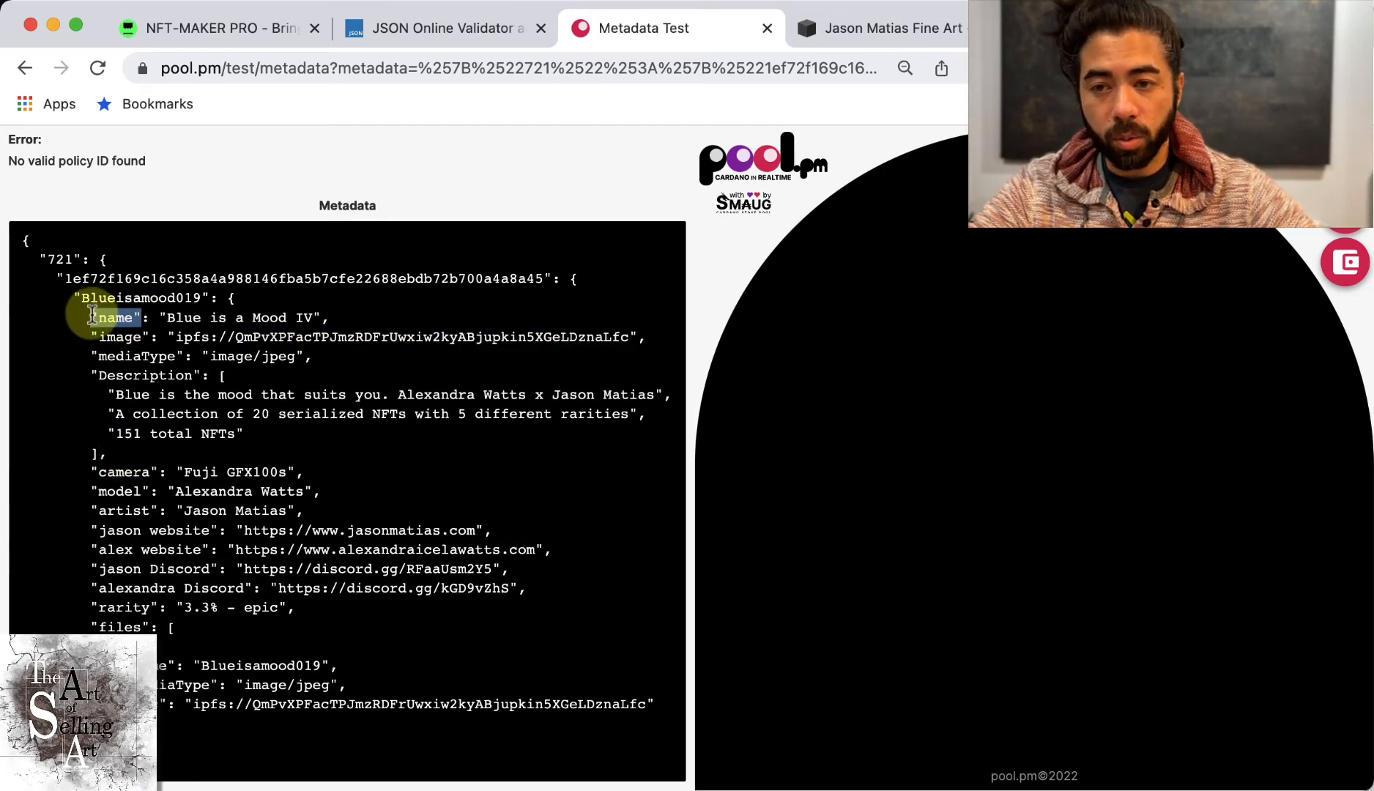
double_click(114, 317)
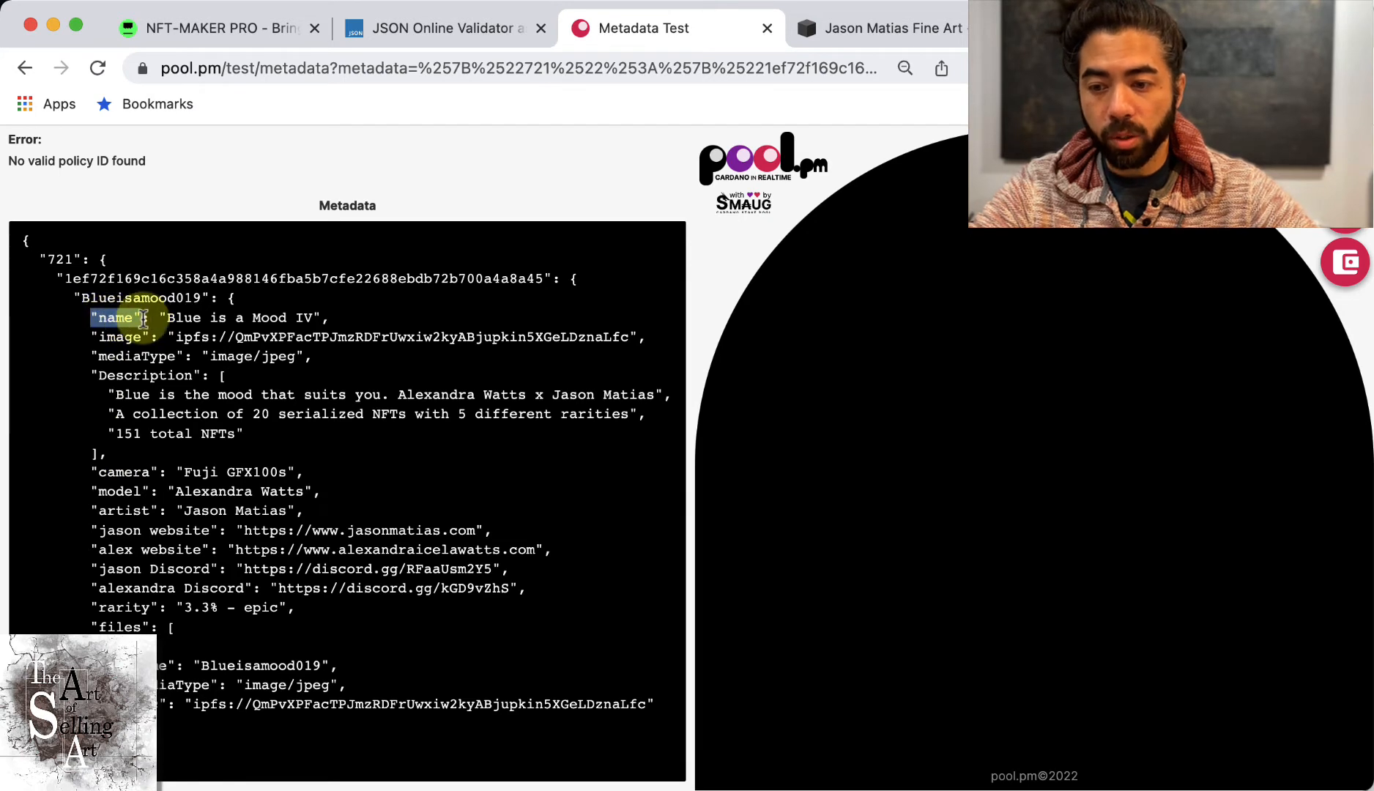
drag(161, 317, 312, 317)
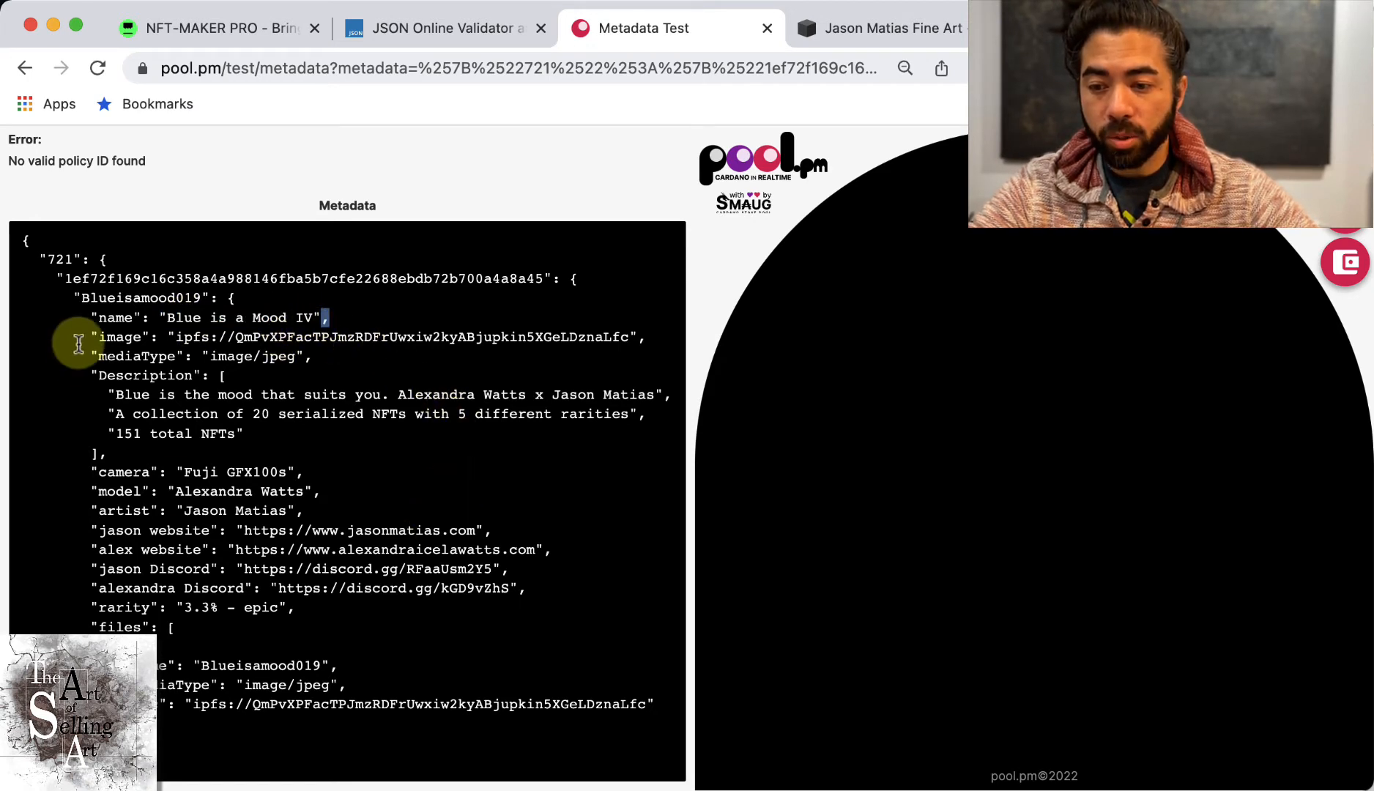
drag(92, 336, 478, 336)
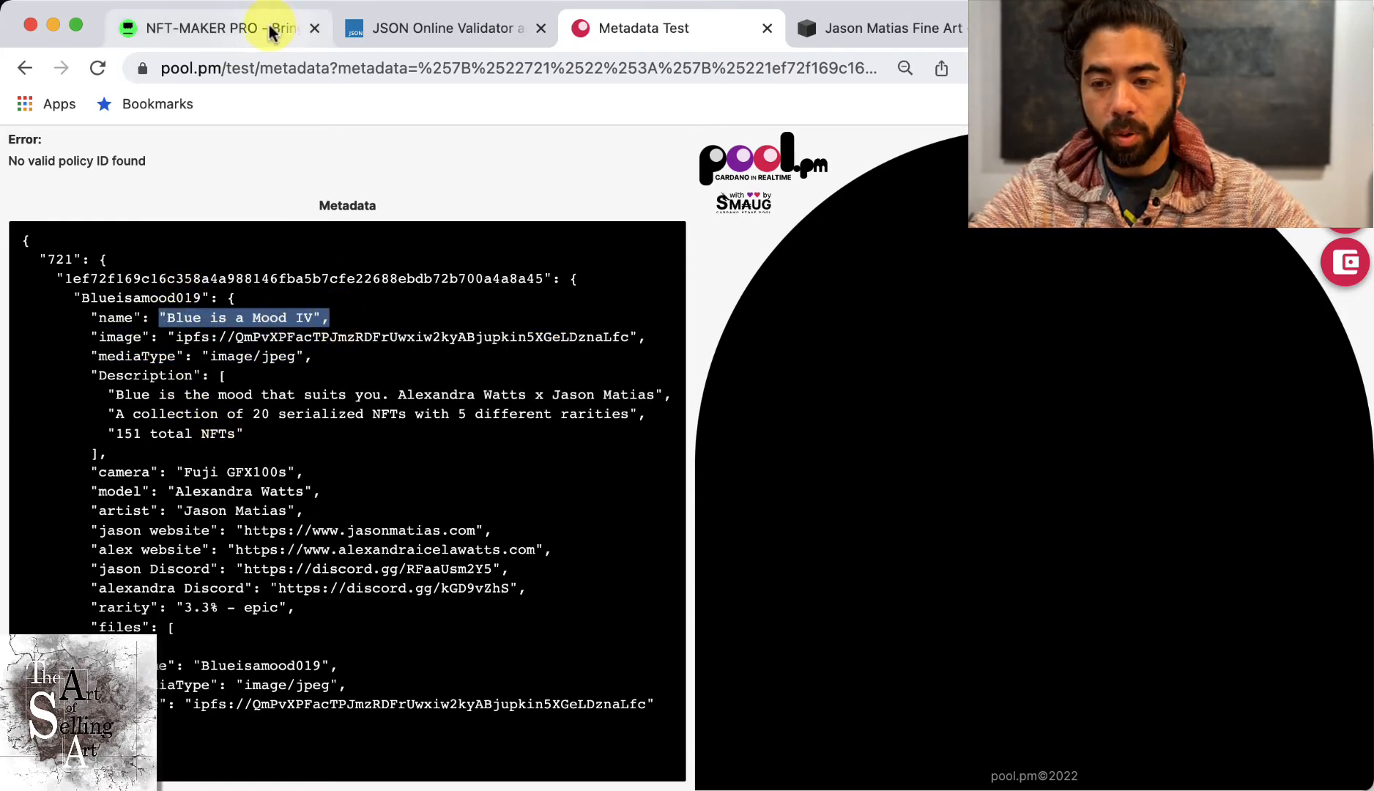
mouse_move(263, 28)
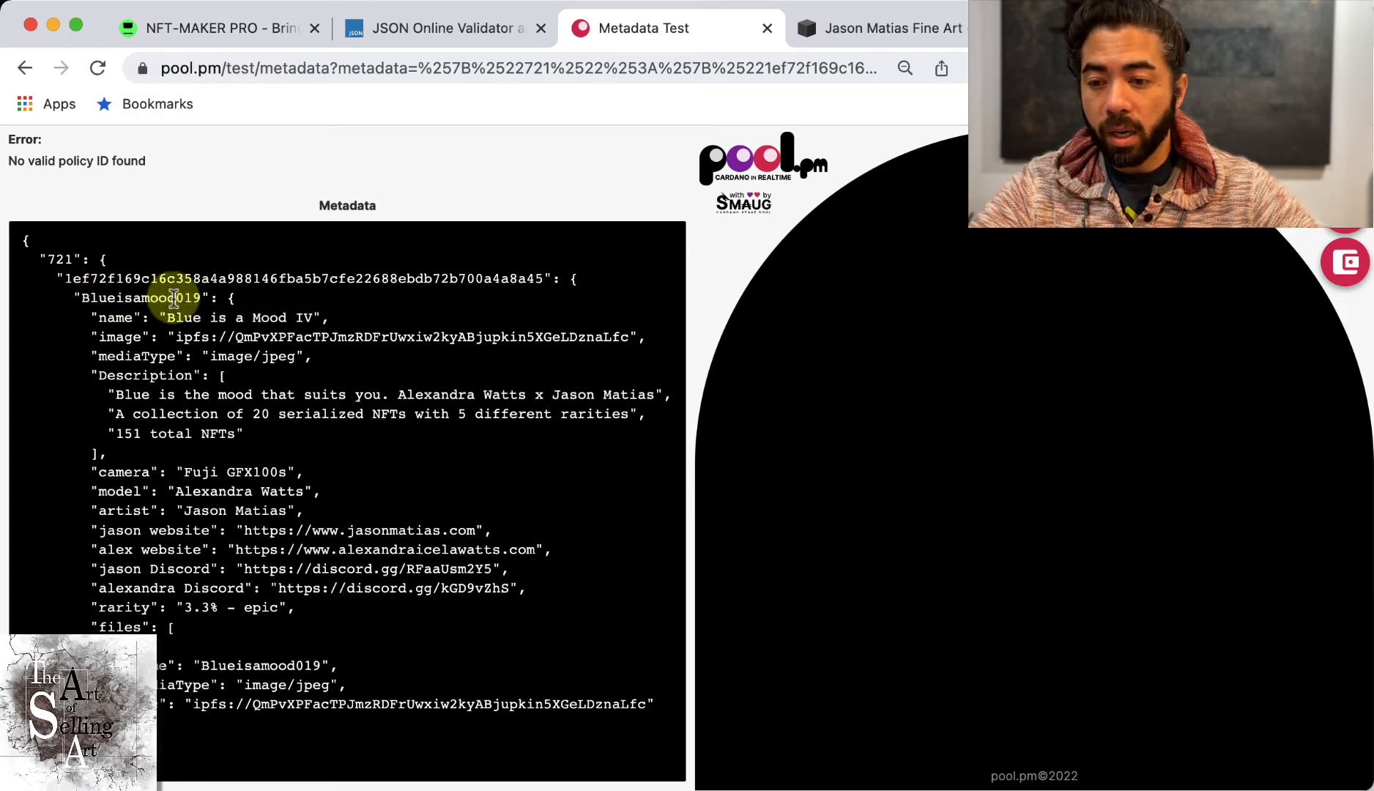
double_click(149, 298)
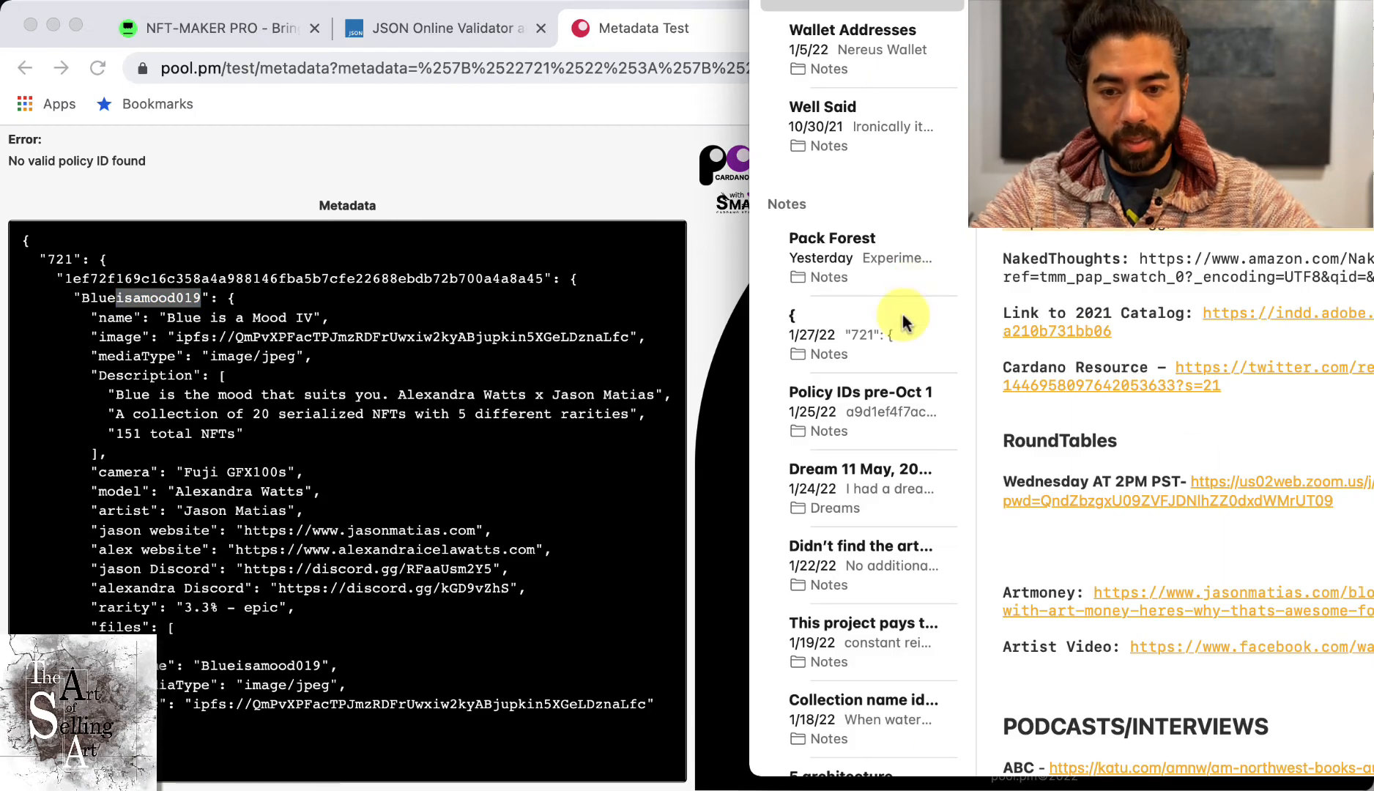
Open the '{' note dated 1/27/22 that holds the 721 metadata template
click(861, 335)
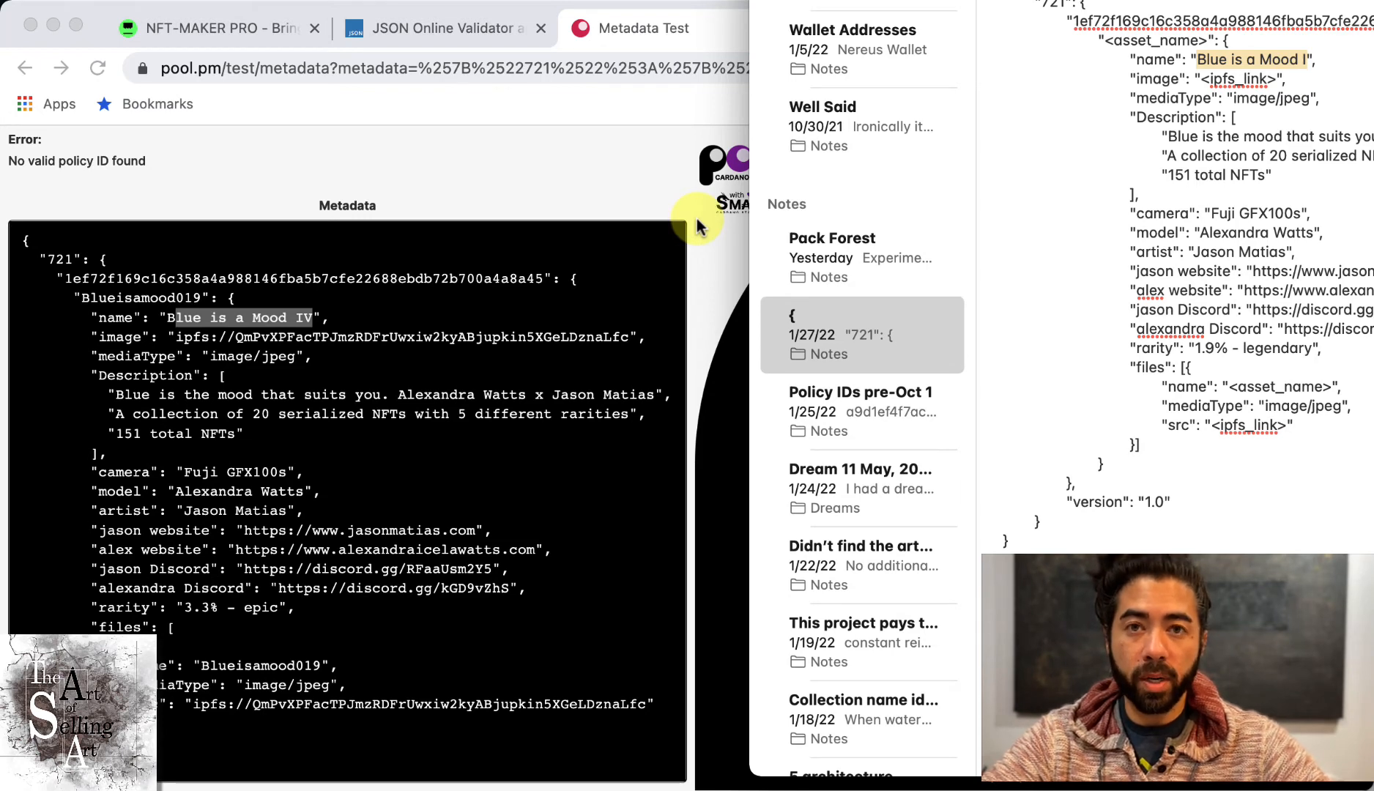
mouse_move(1022, 198)
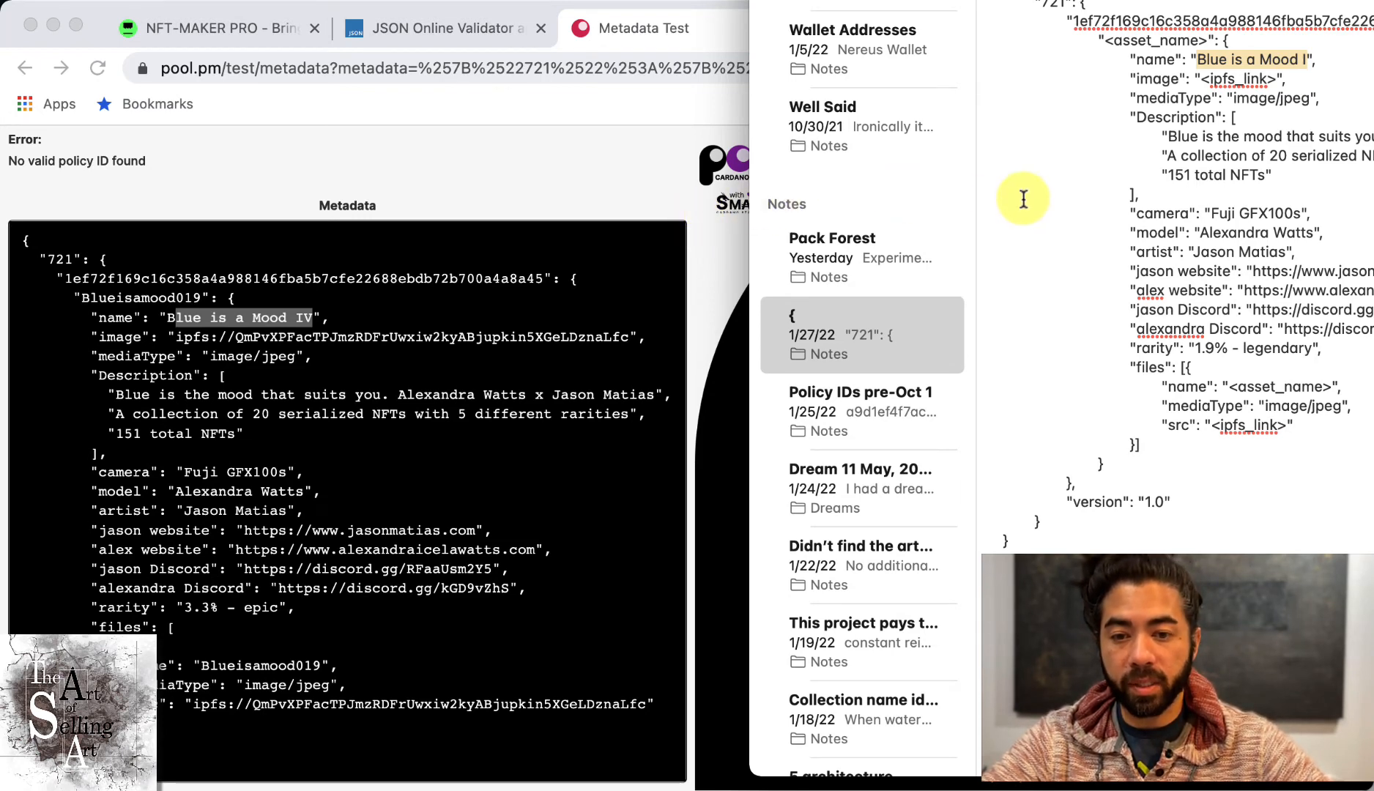
mouse_move(1301, 51)
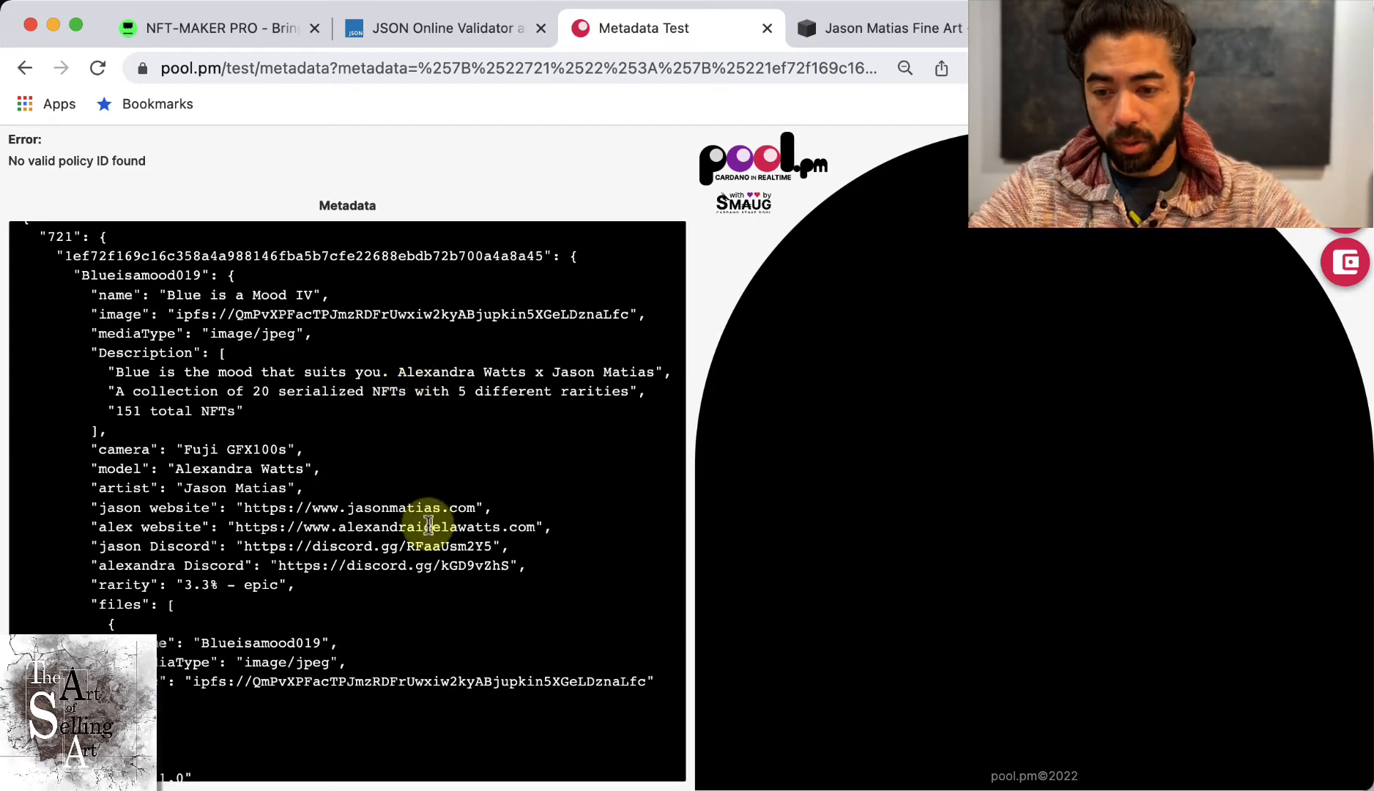
Select the Description key and its description lines in the pool.pm metadata text
drag(114, 371, 237, 411)
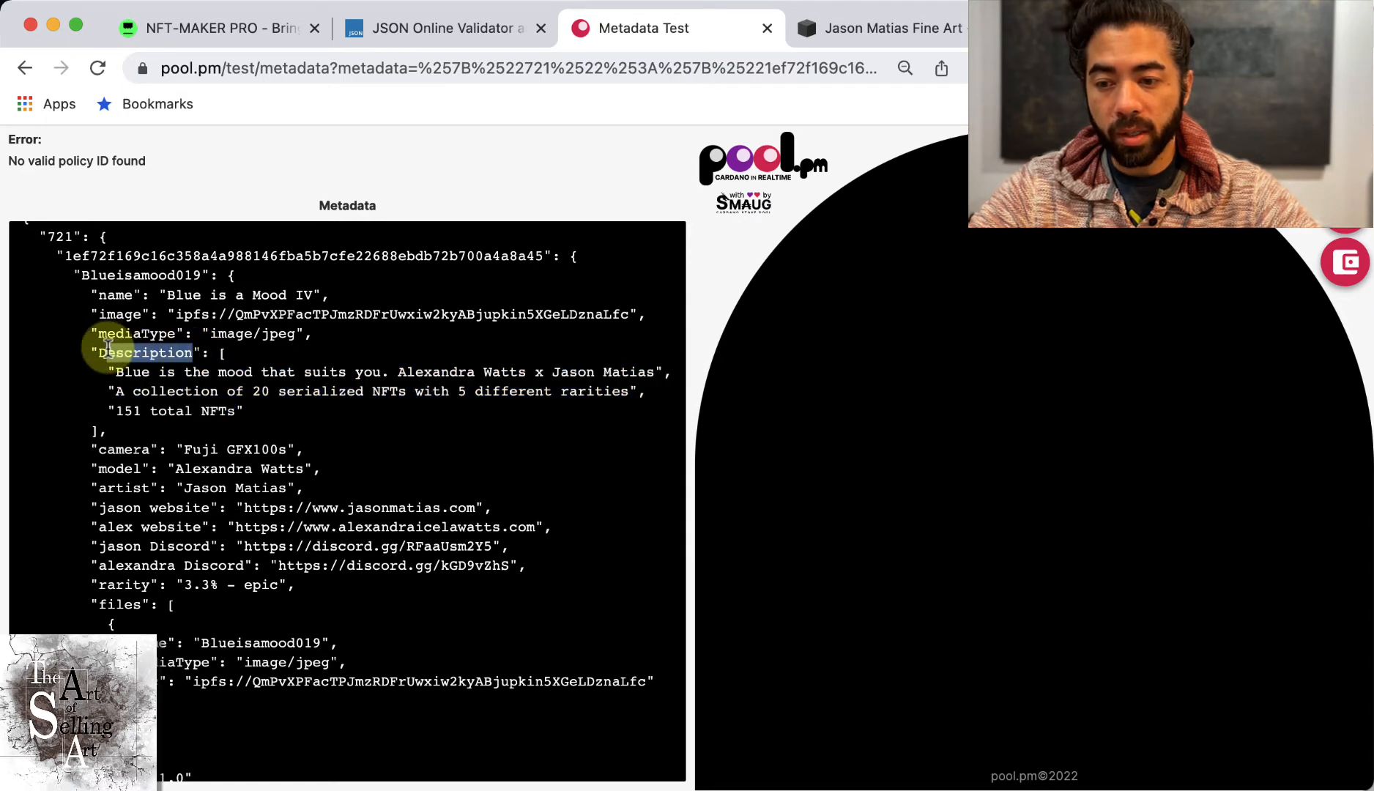
double_click(142, 352)
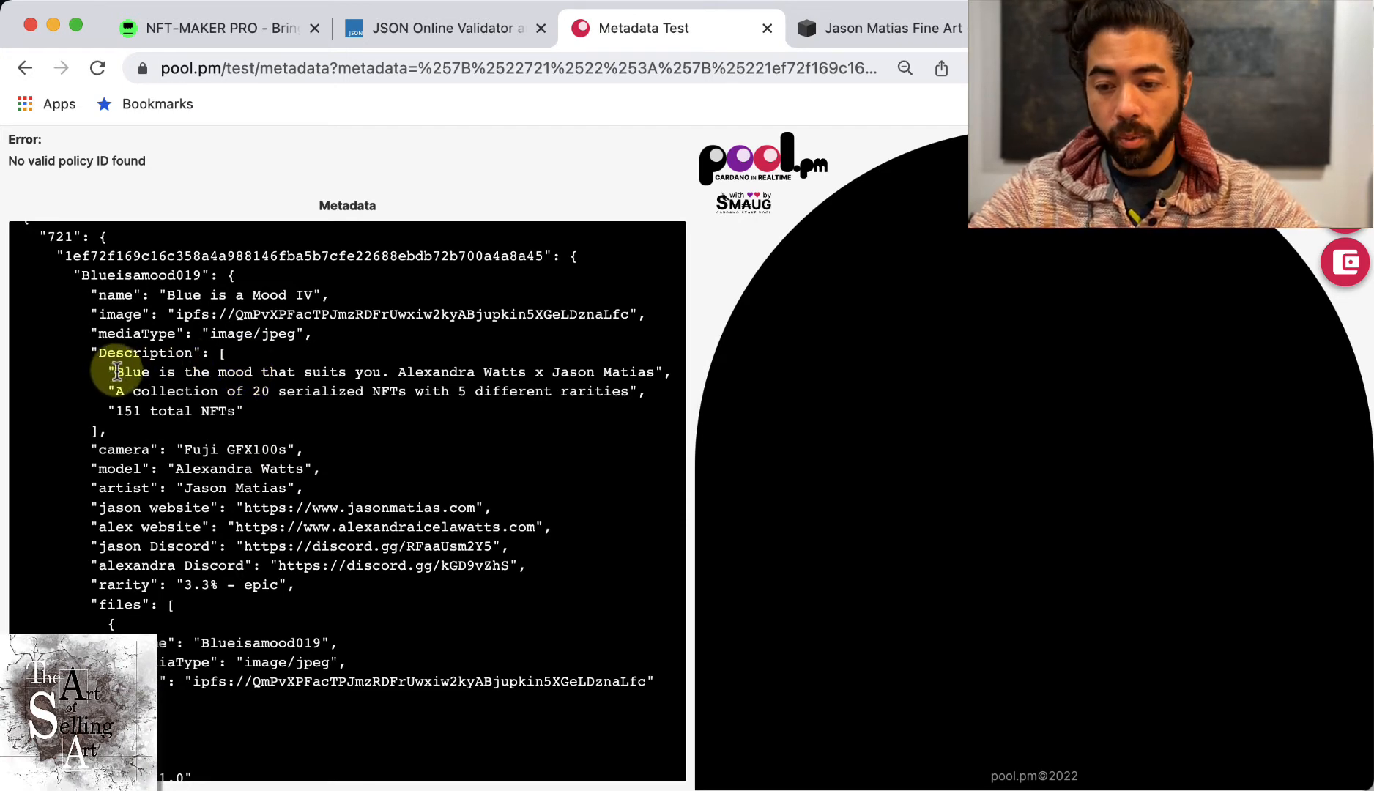
drag(114, 371, 601, 372)
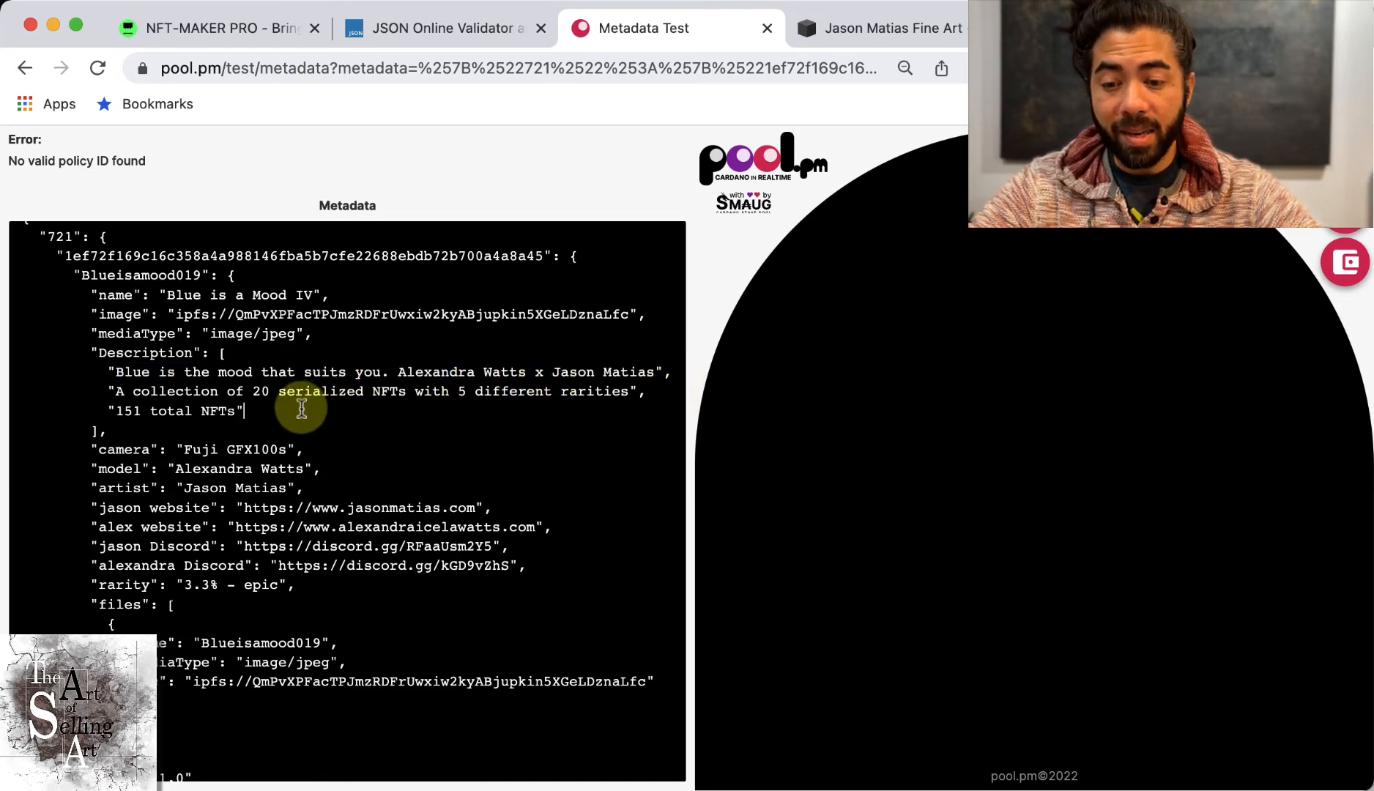
mouse_move(292, 410)
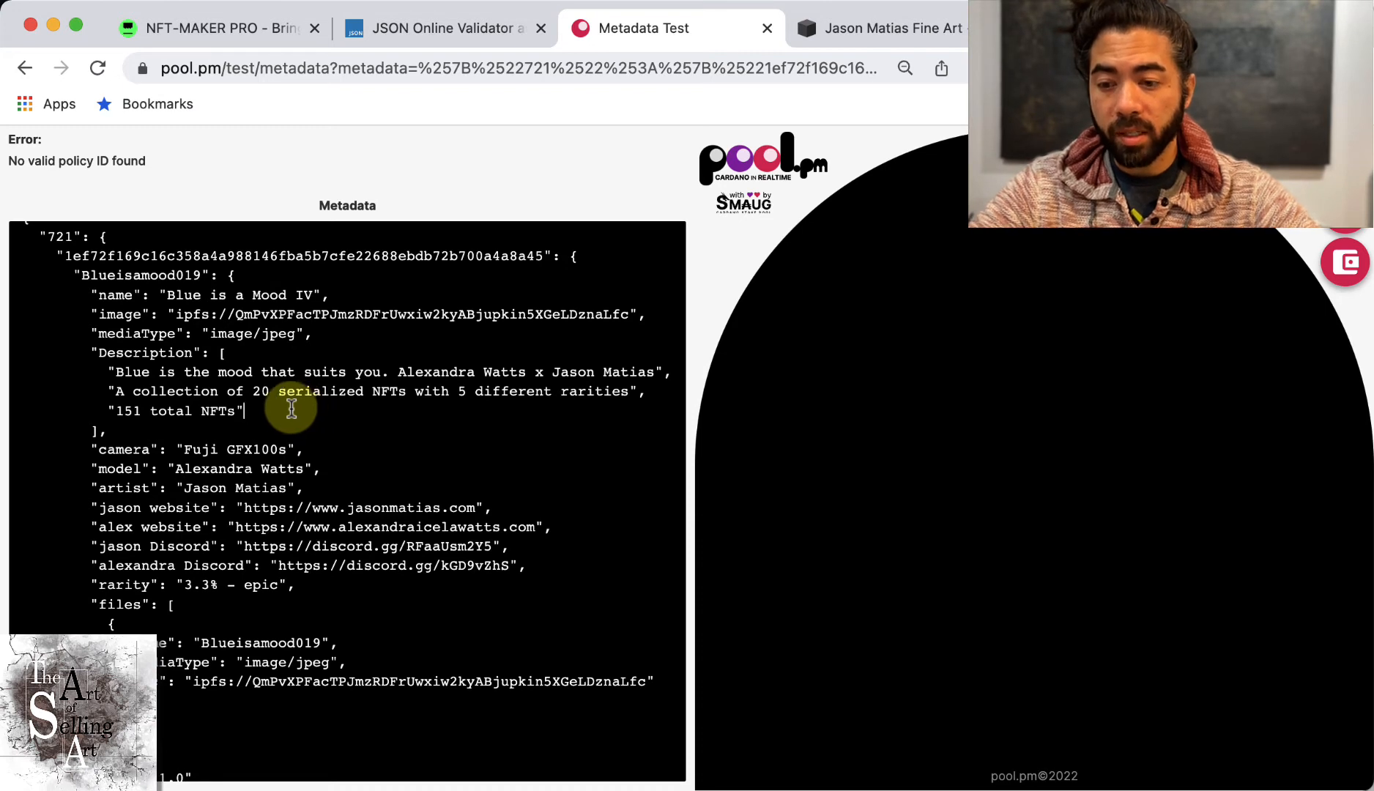
mouse_move(97, 433)
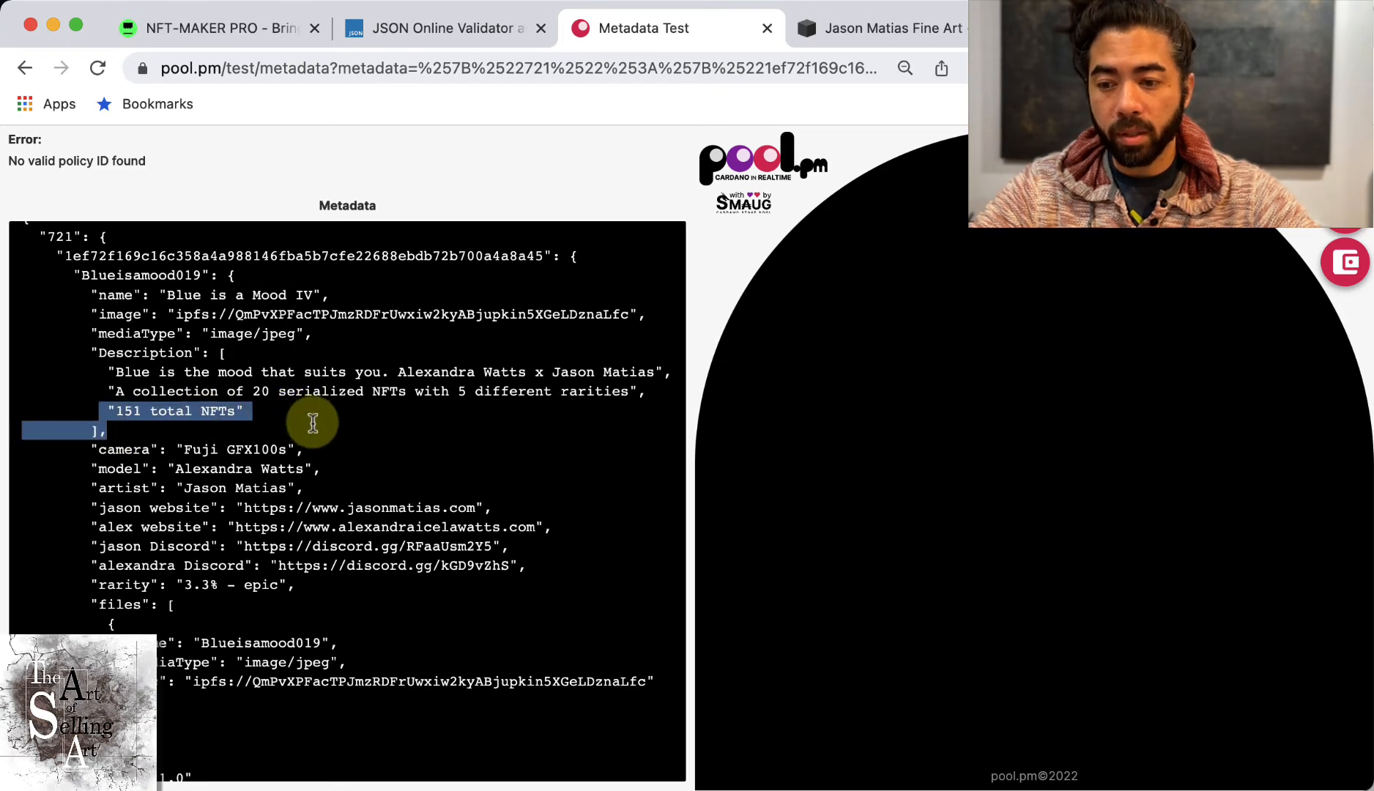
mouse_move(322, 430)
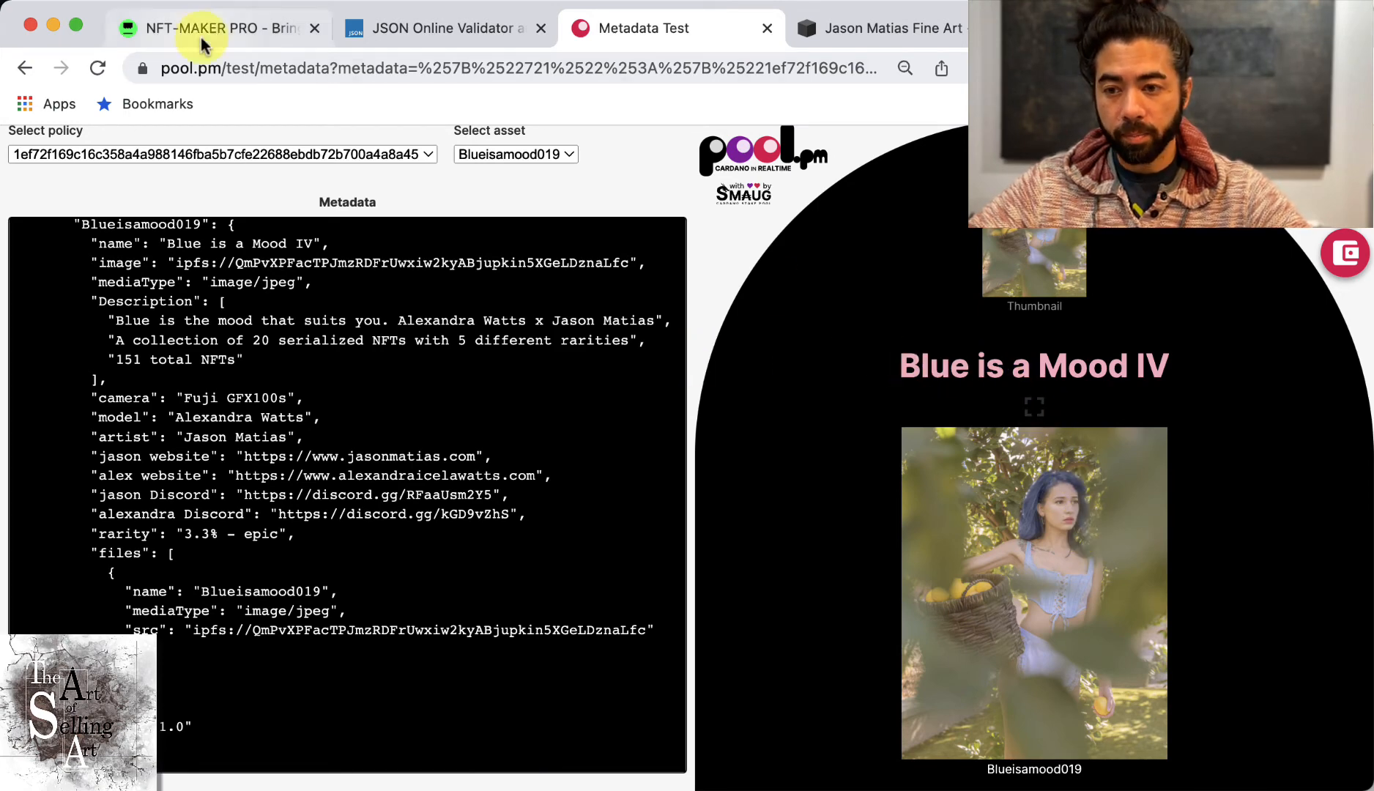
Close the metadata preview, start duplicating Blueisamood019, then cancel the Duplicate Nft dialog
click(214, 27)
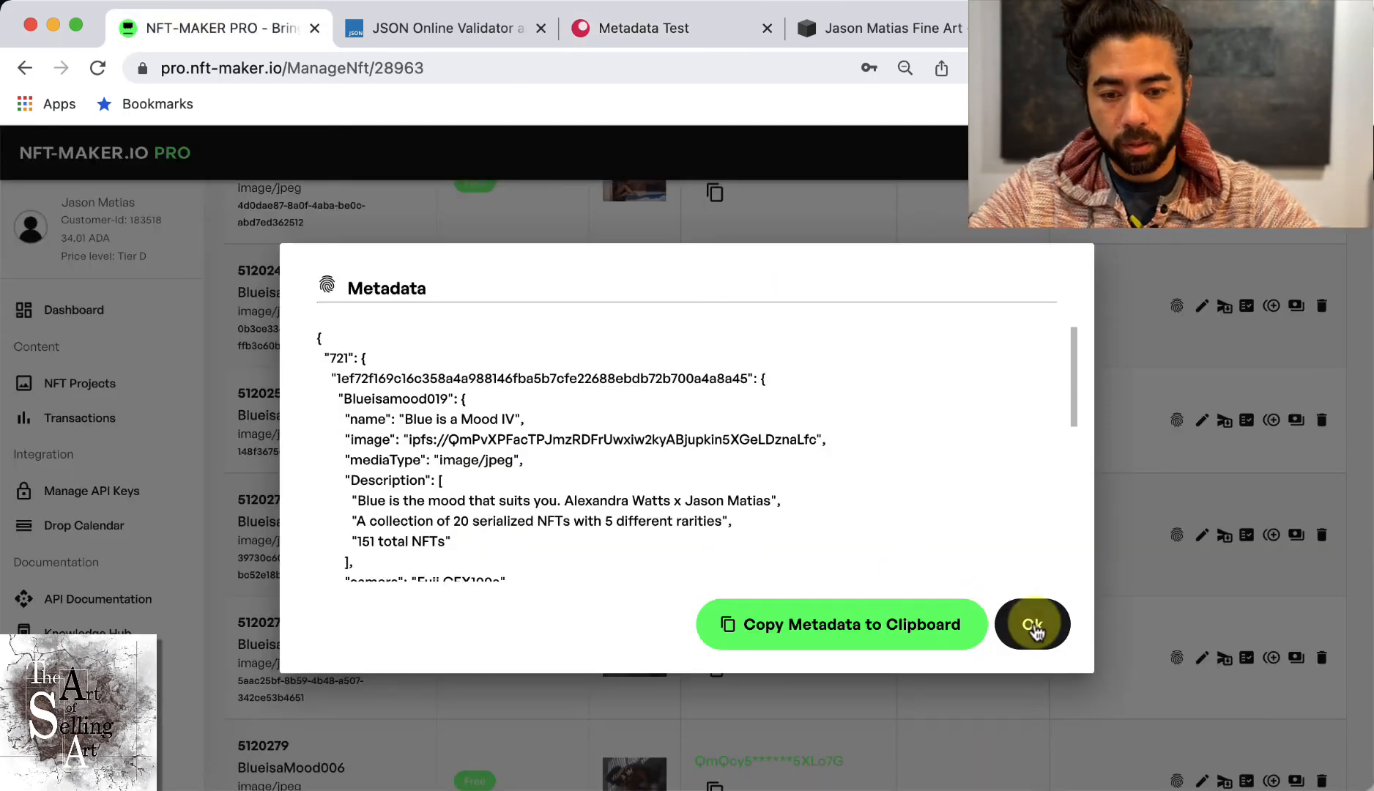
click(1032, 624)
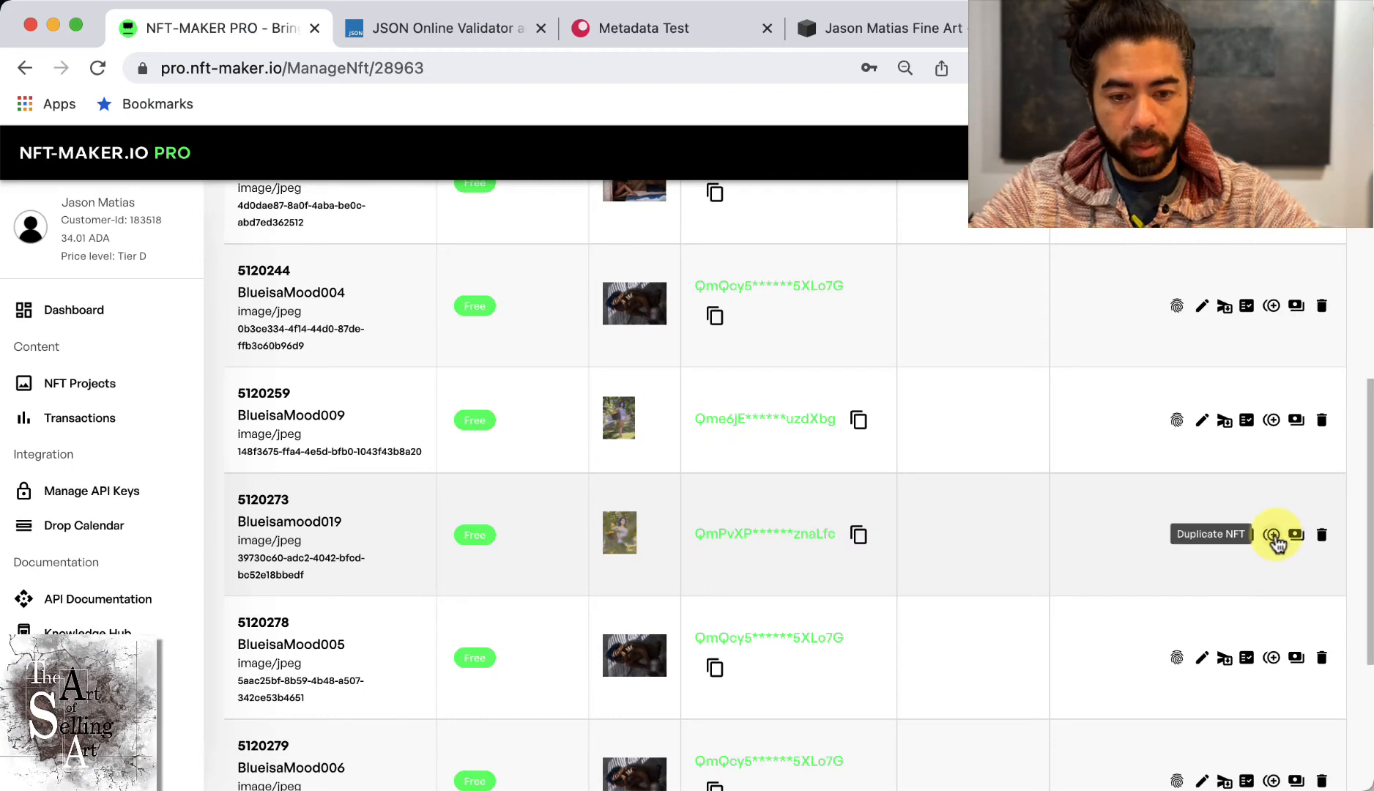
click(1271, 534)
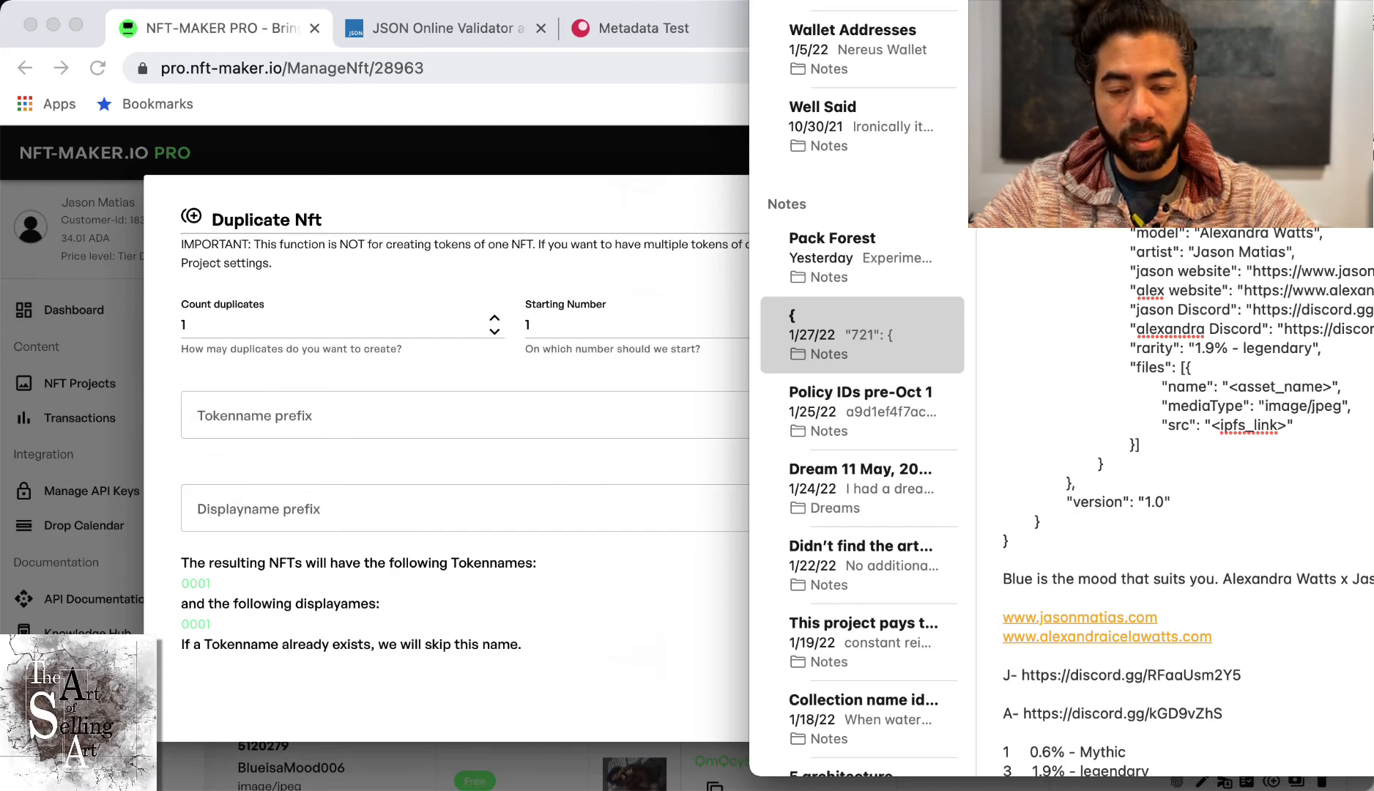
click(473, 508)
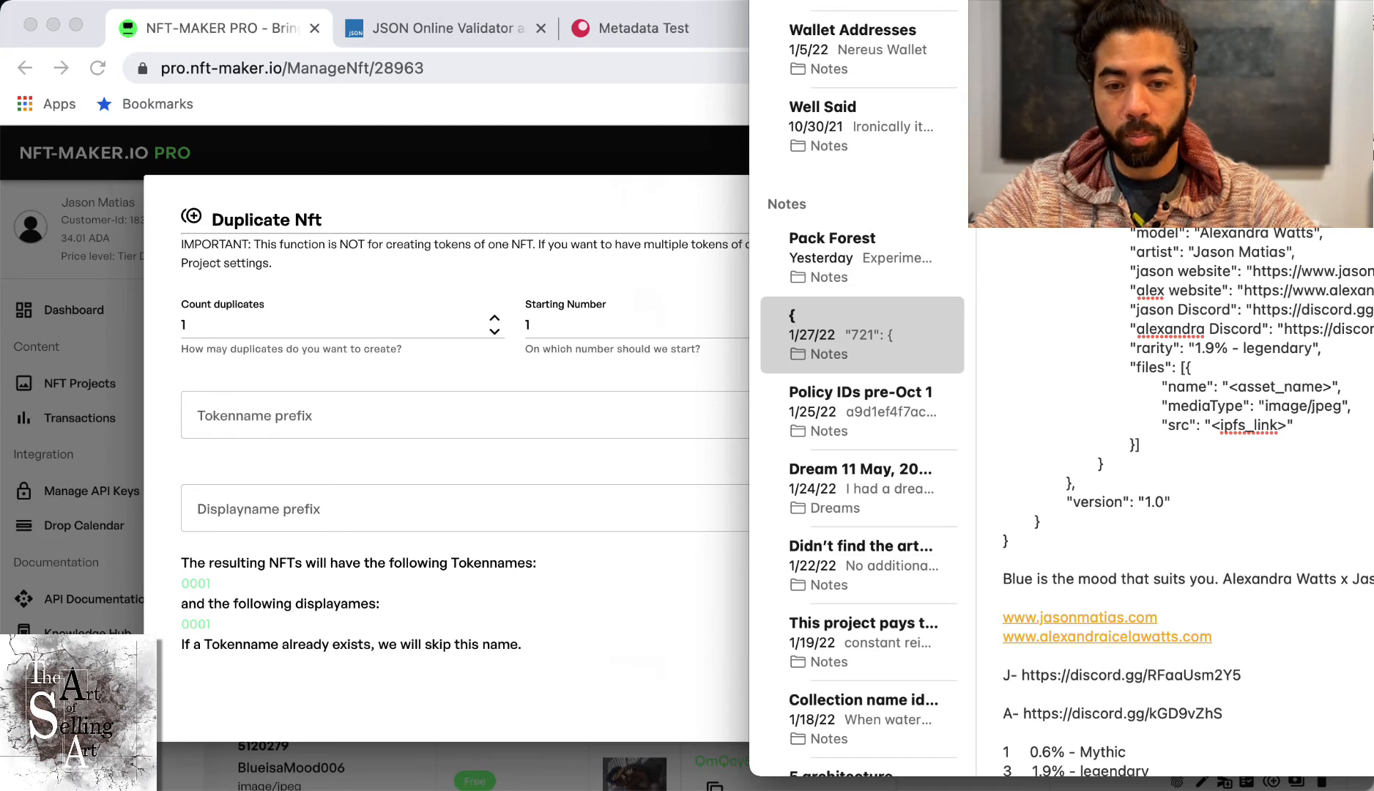
mouse_move(394, 426)
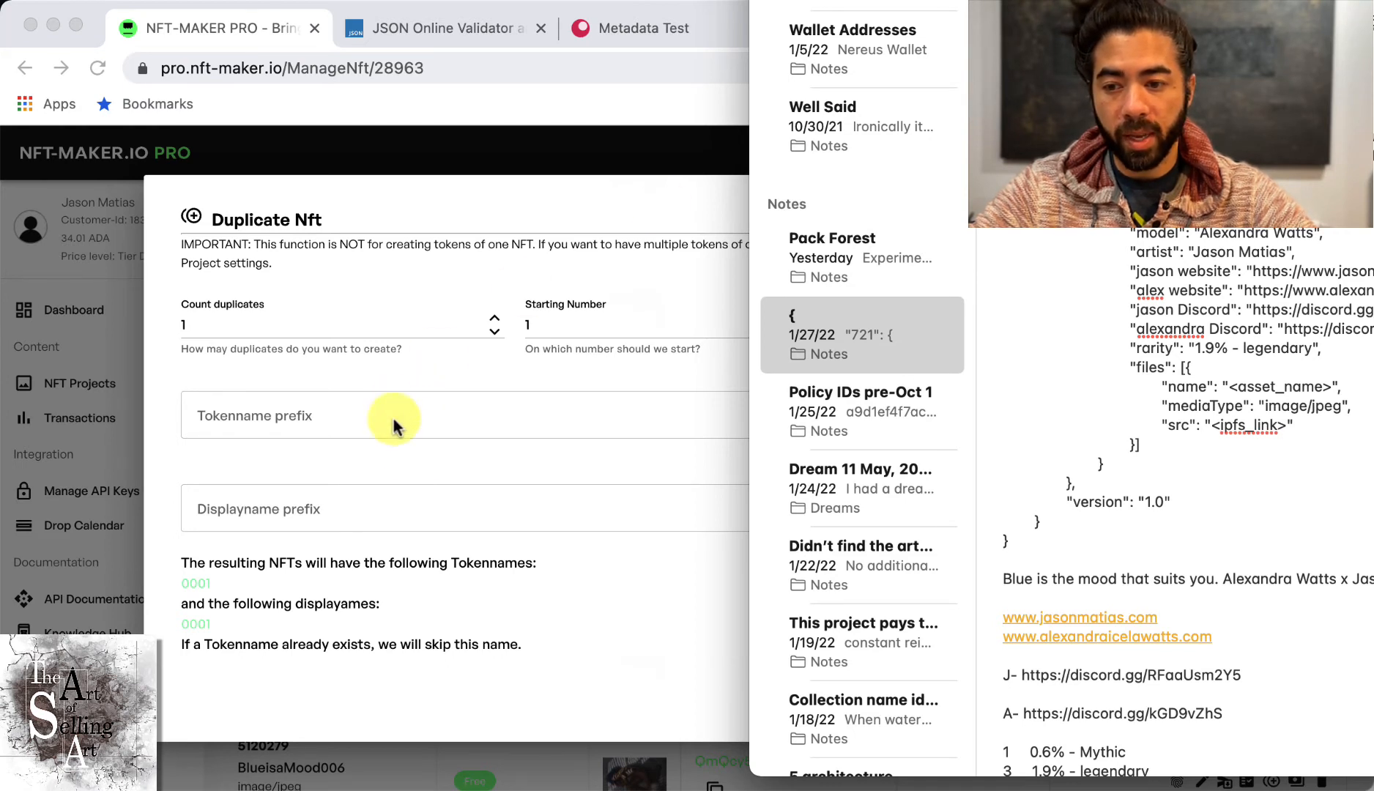
mouse_move(937, 18)
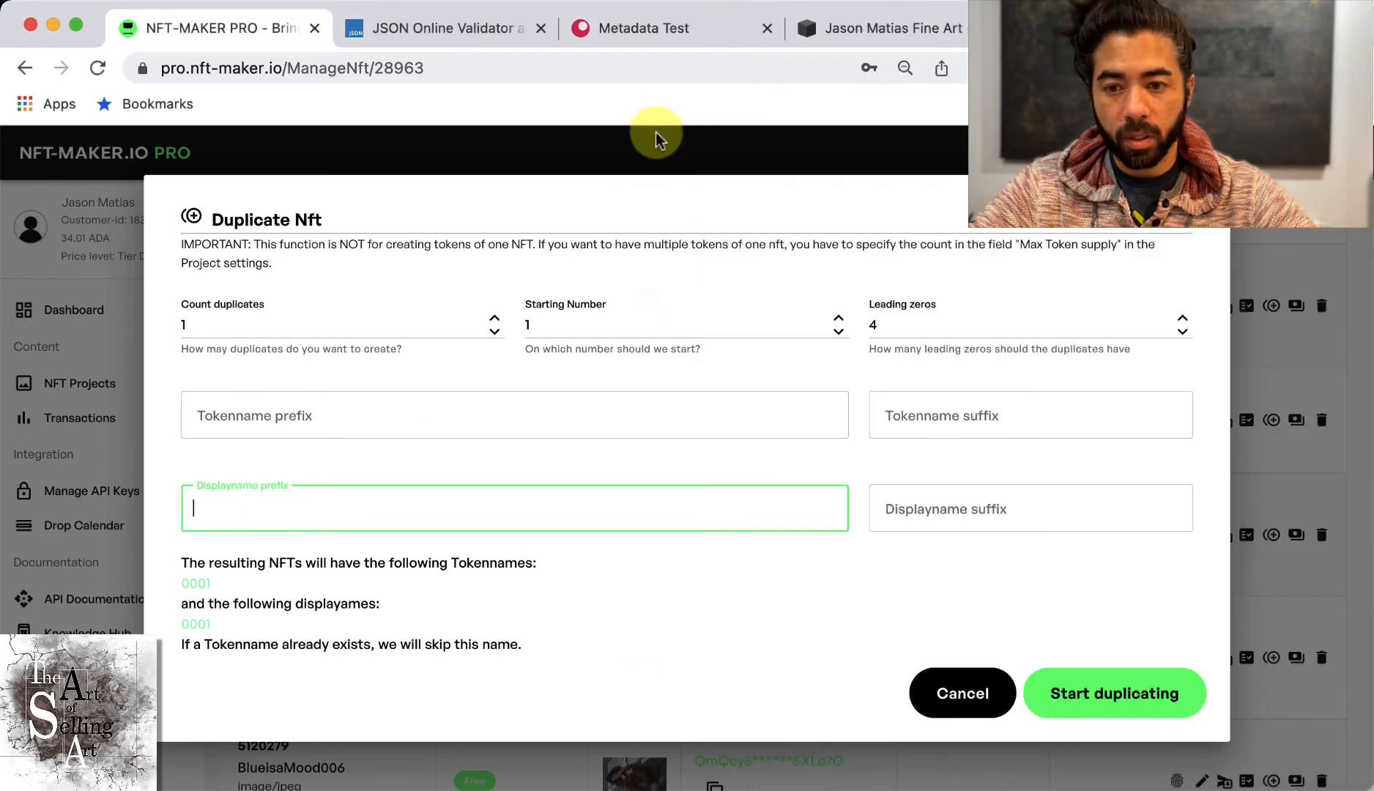
click(961, 693)
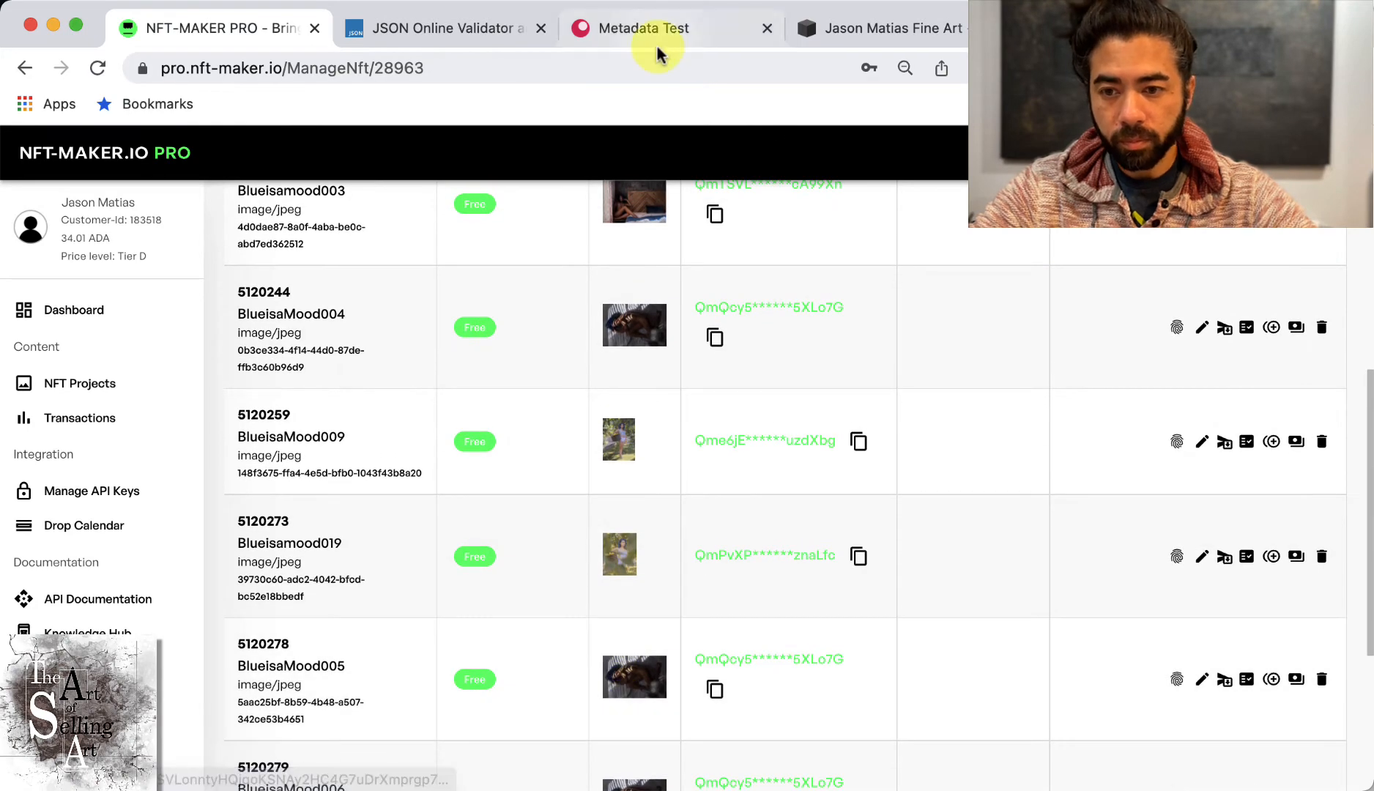
Review the Blue is a Mood IV preview and metadata fields on pool.pm's Metadata Test
click(642, 27)
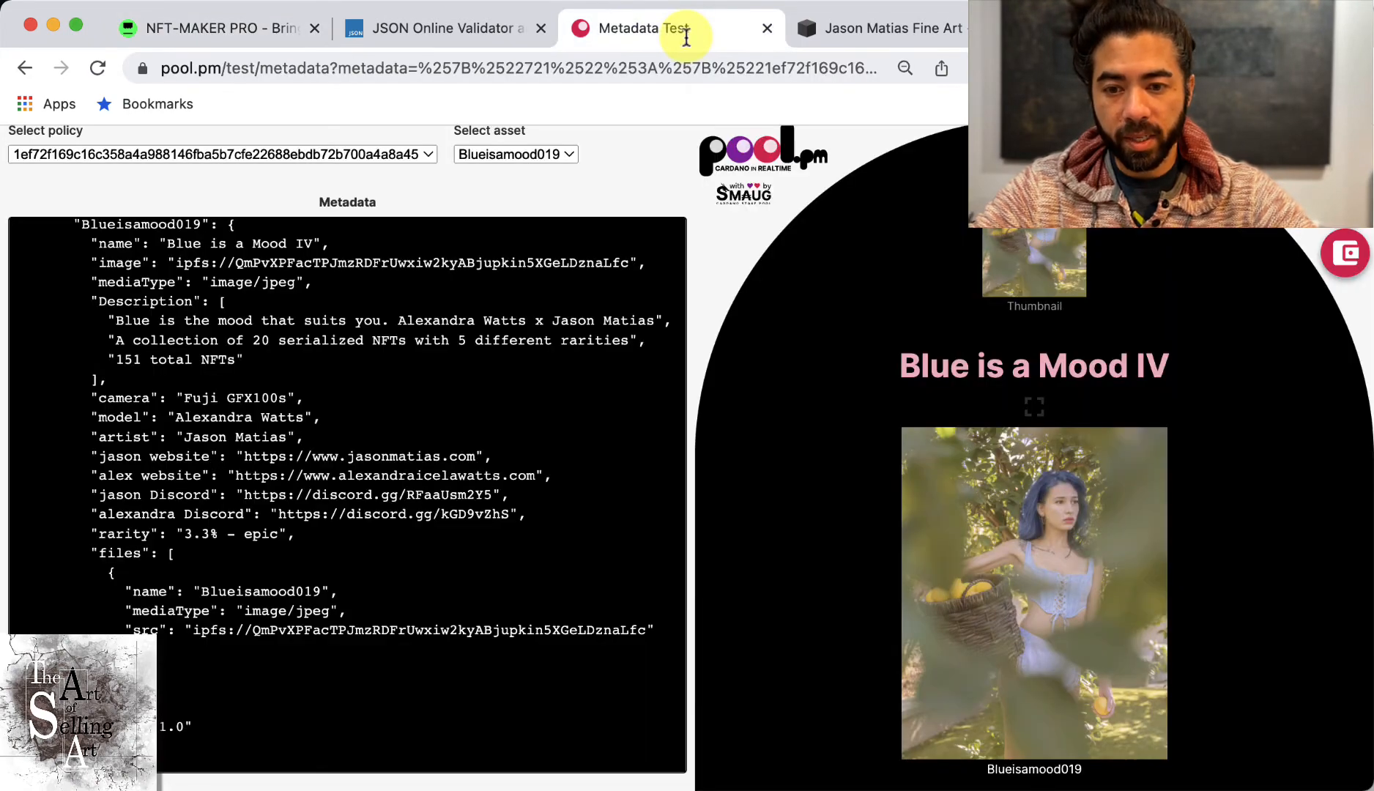
scroll(down, 3)
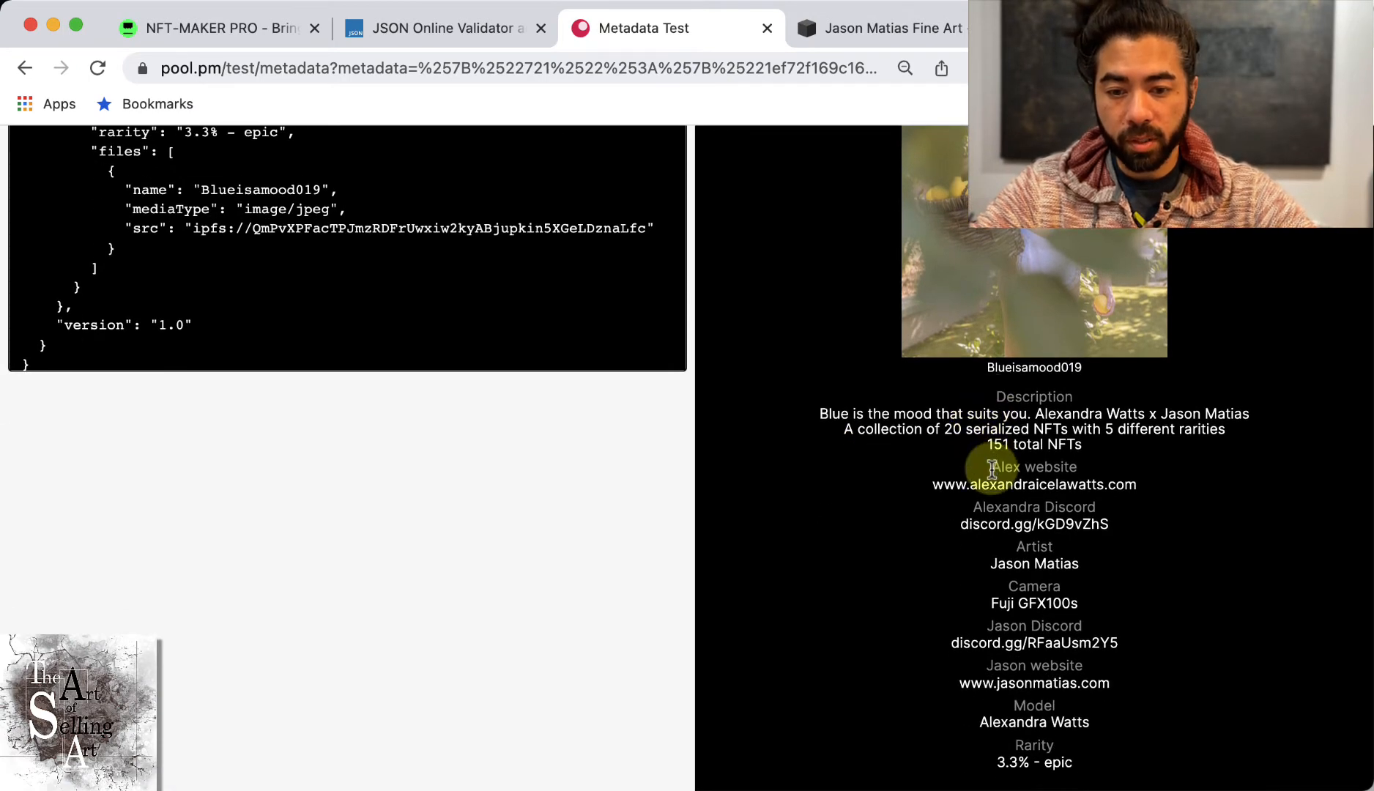
scroll(down, 3)
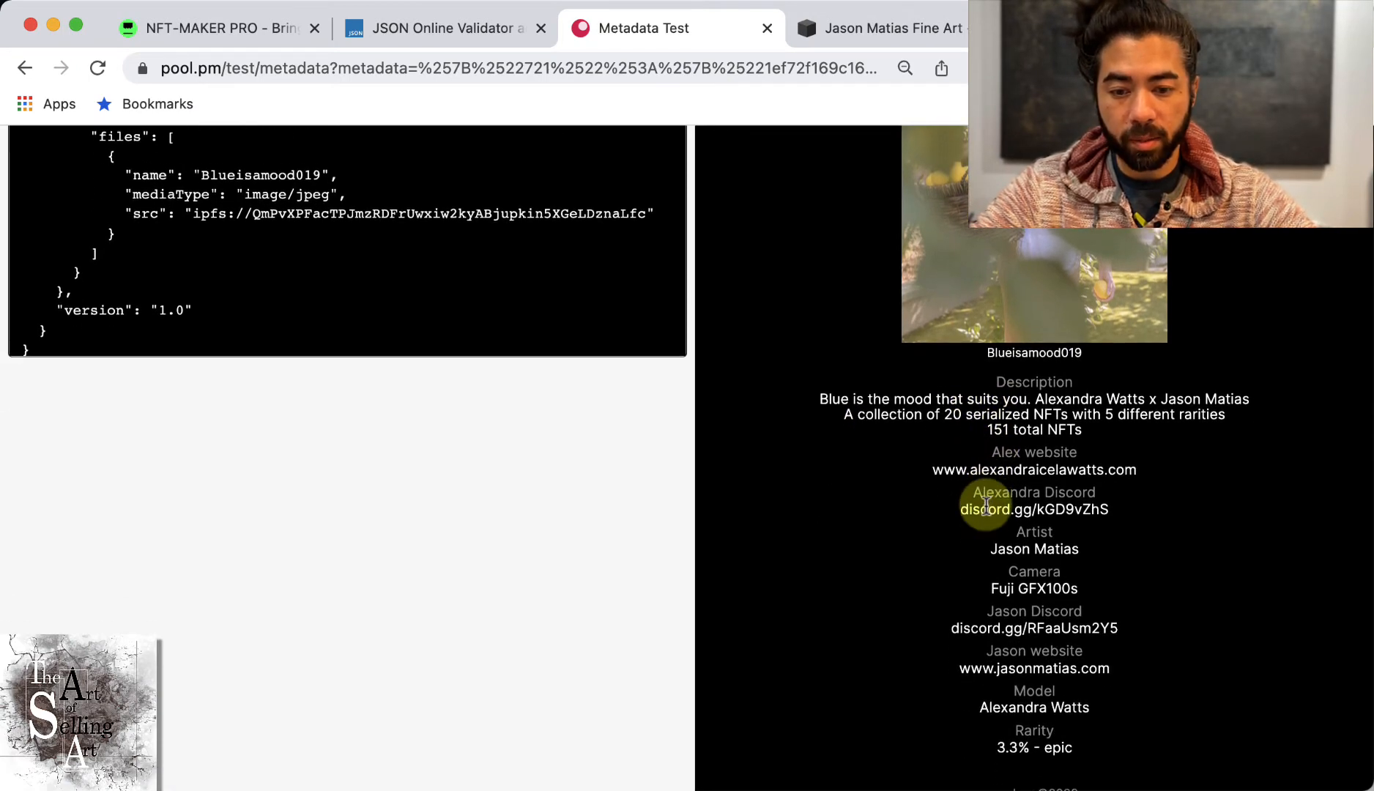
scroll(down, 3)
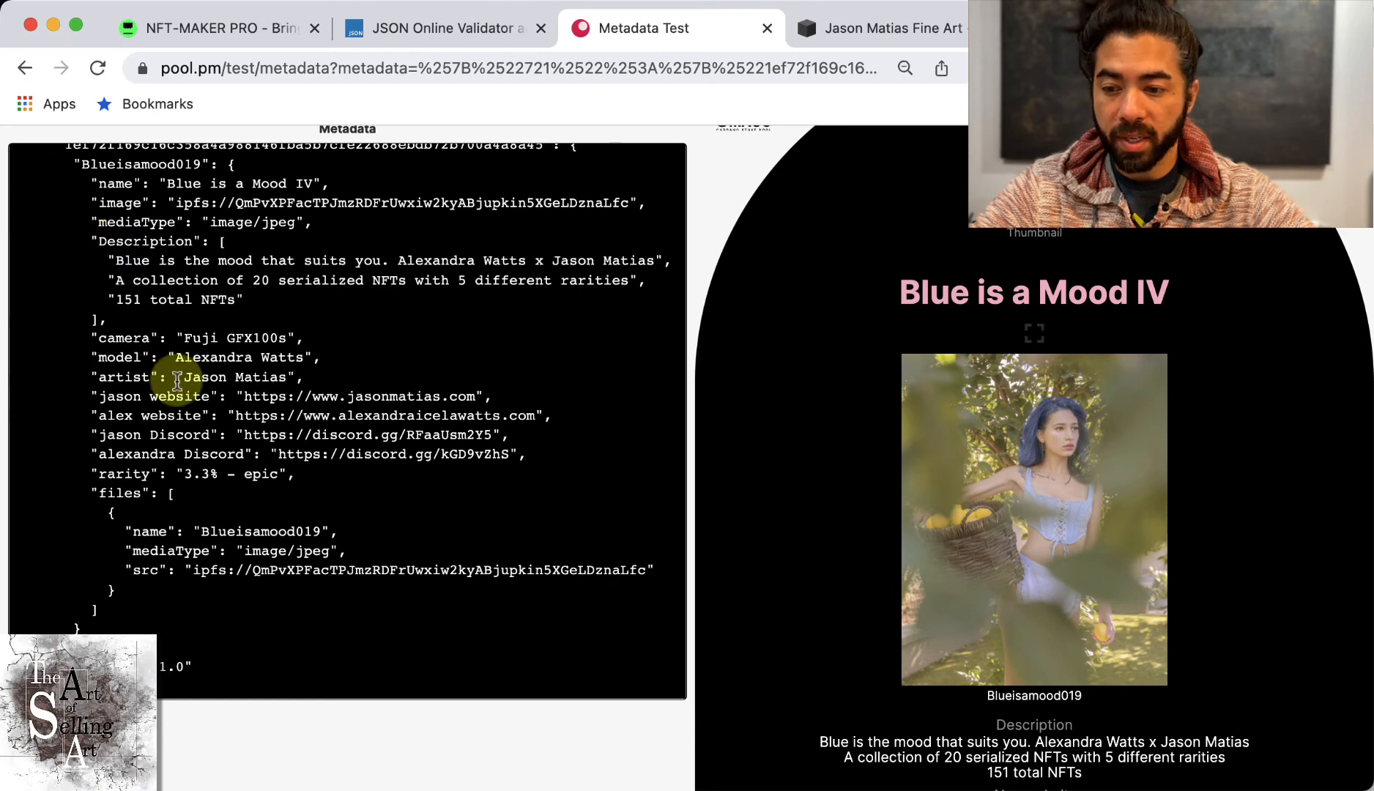
scroll(down, 3)
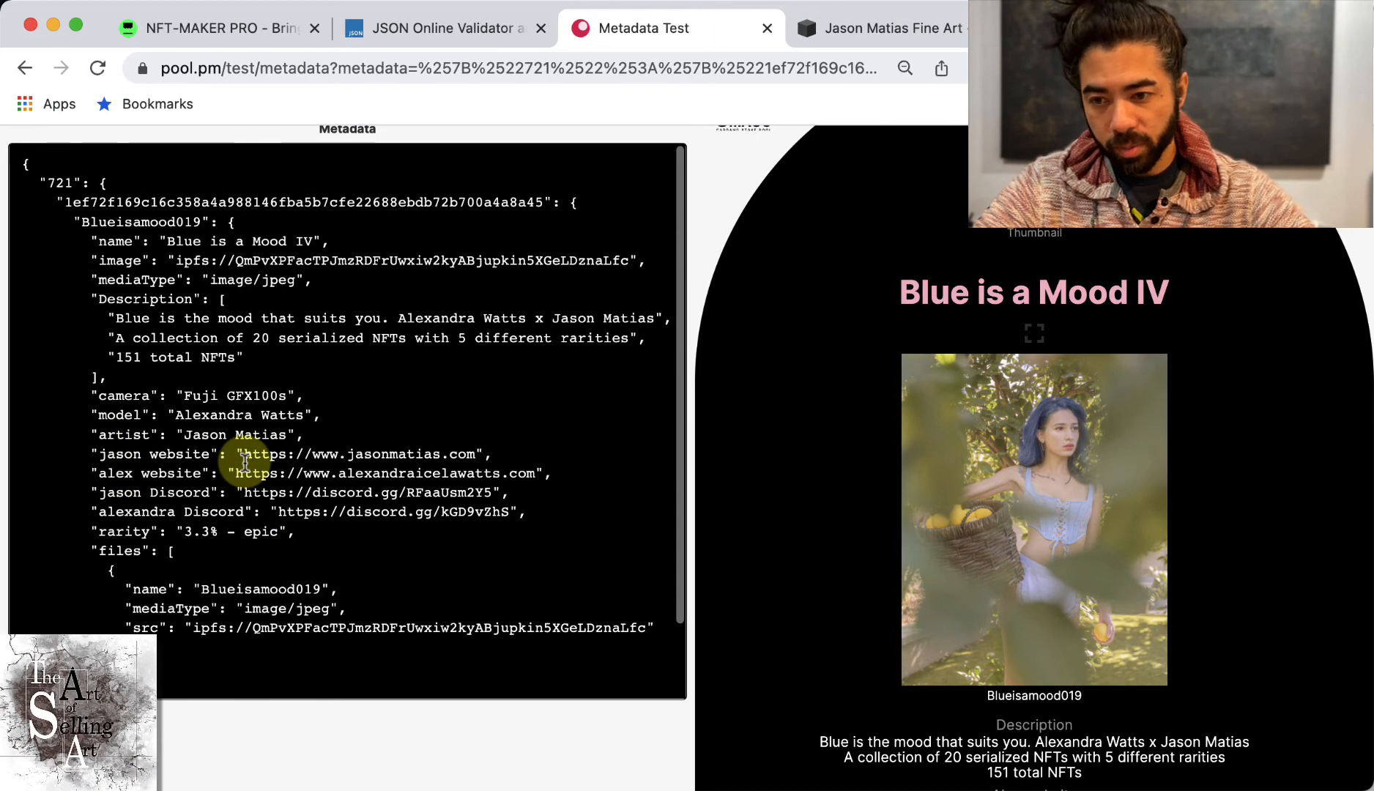
scroll(down, 3)
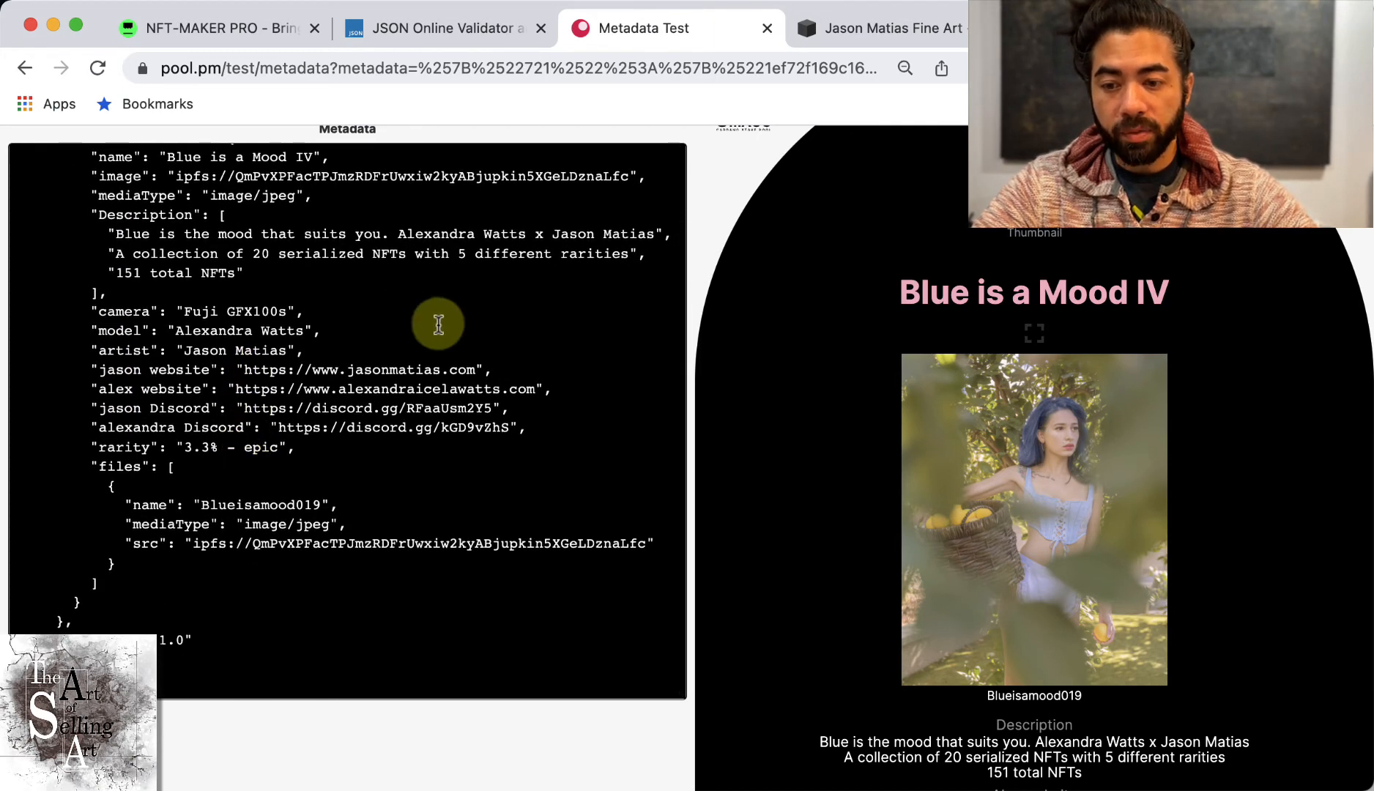
mouse_move(1084, 375)
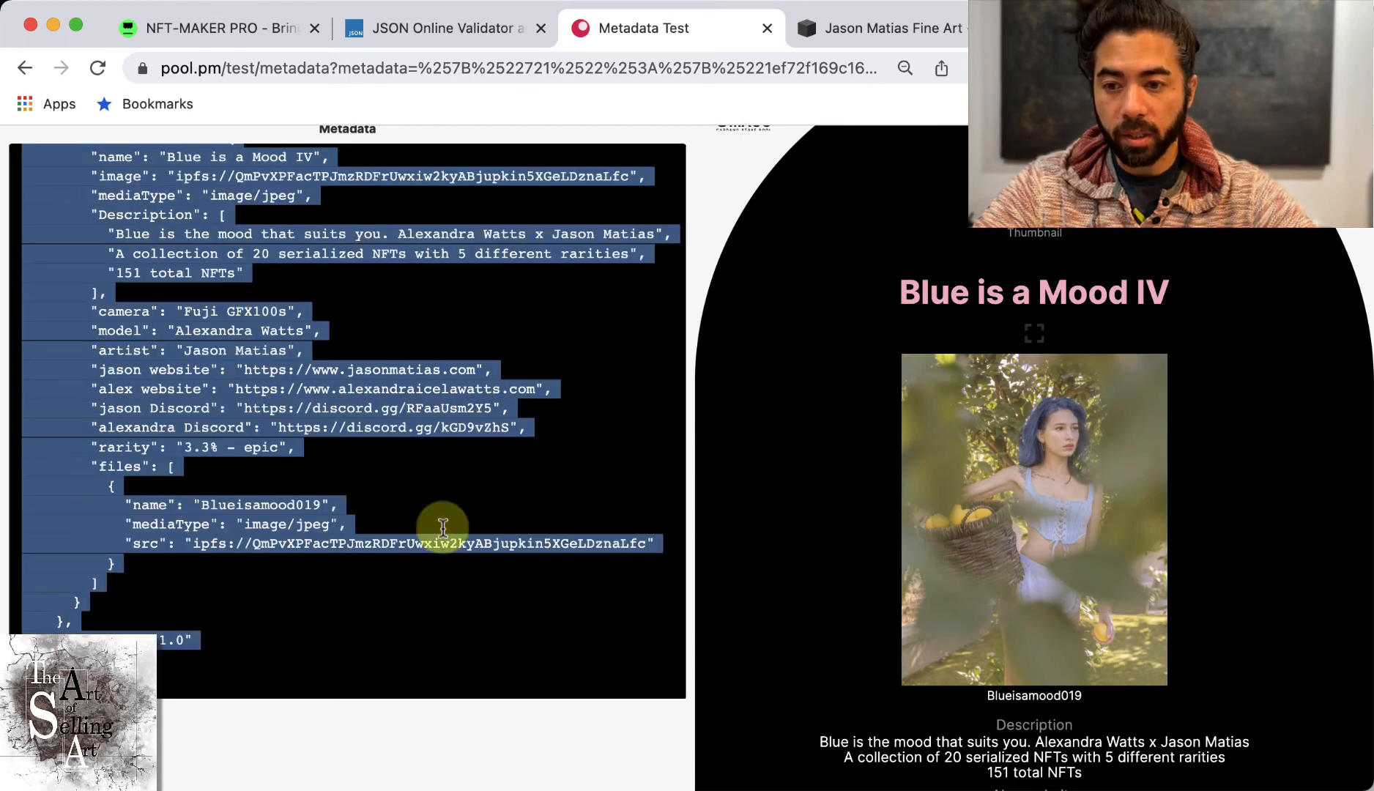
click(442, 28)
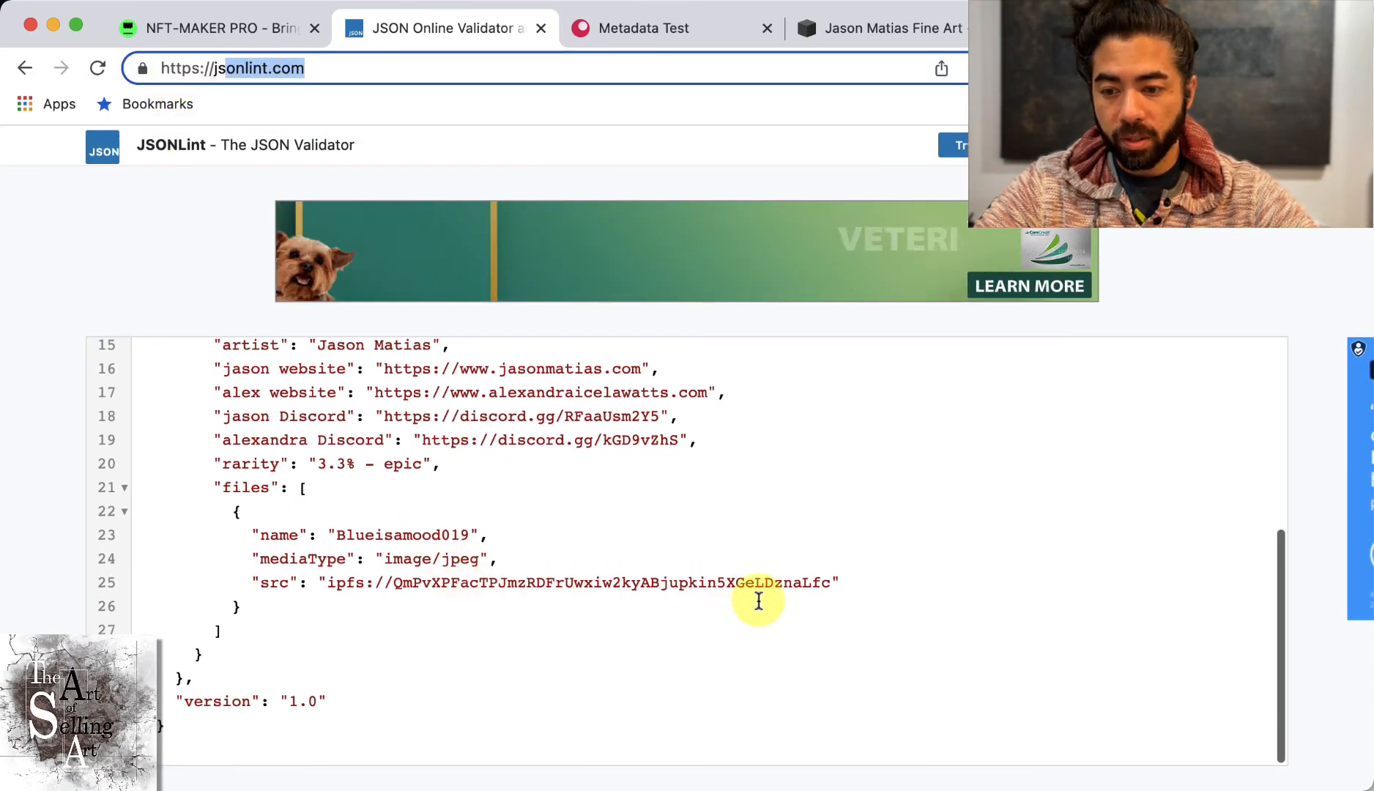
Validate the pasted Blueisamood019 metadata in JSONLint
scroll(down, 3)
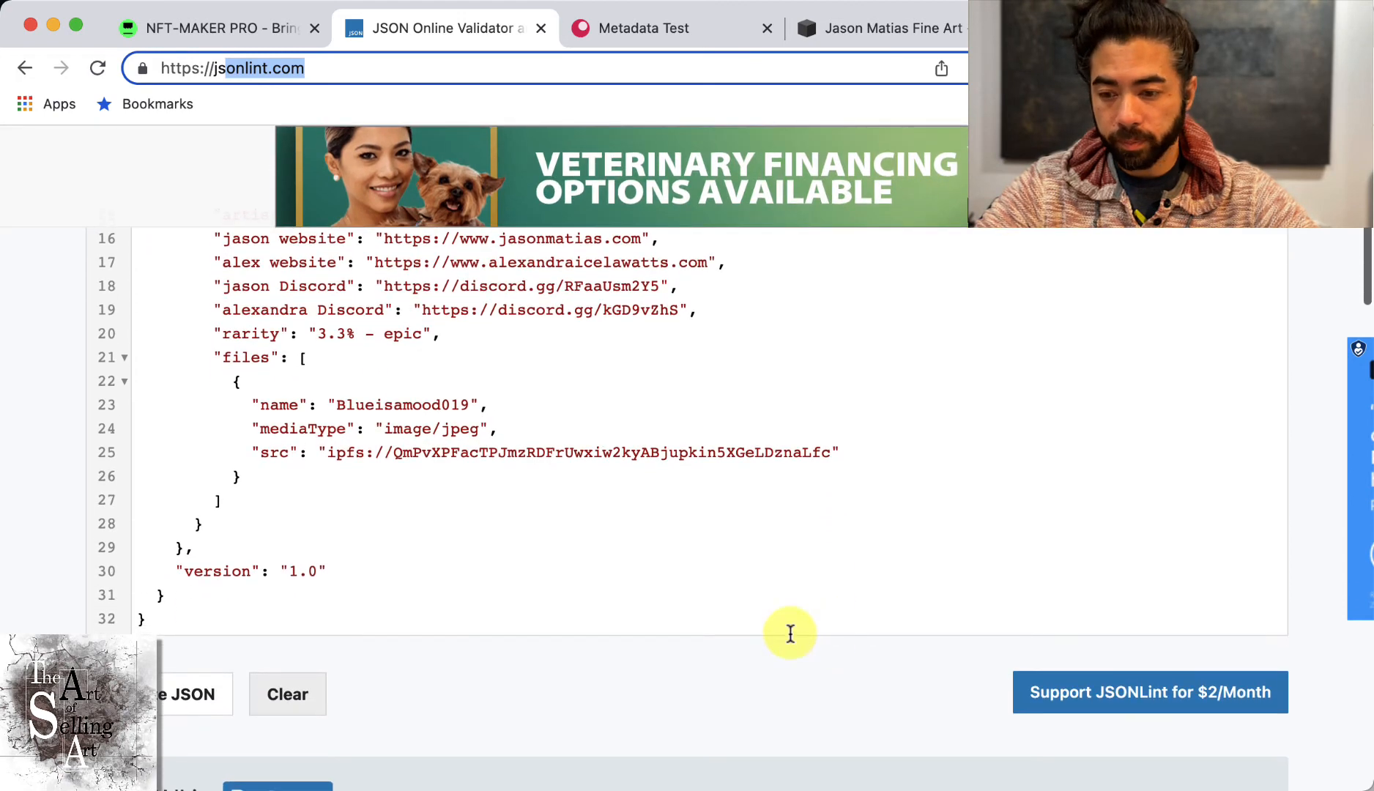
click(184, 693)
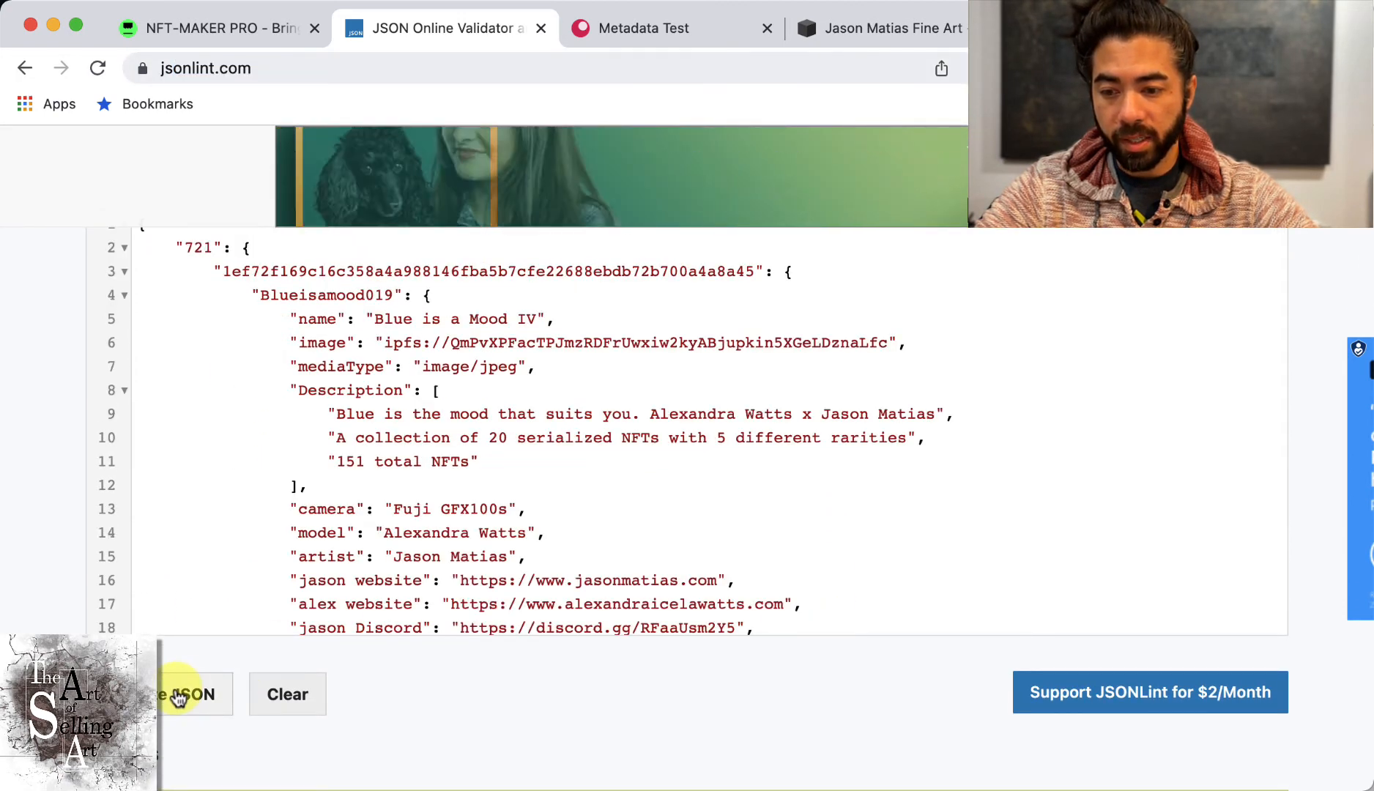
click(184, 694)
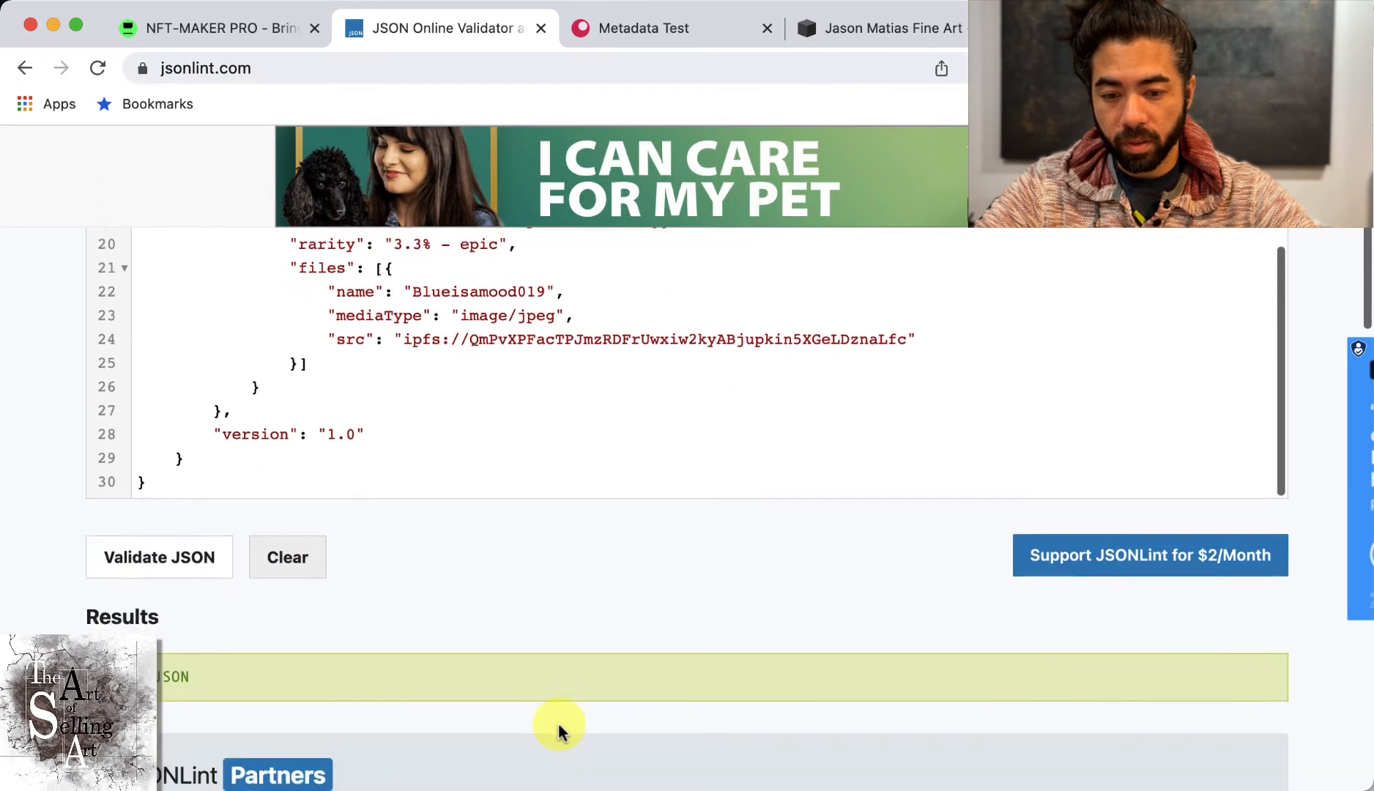
scroll(down, 3)
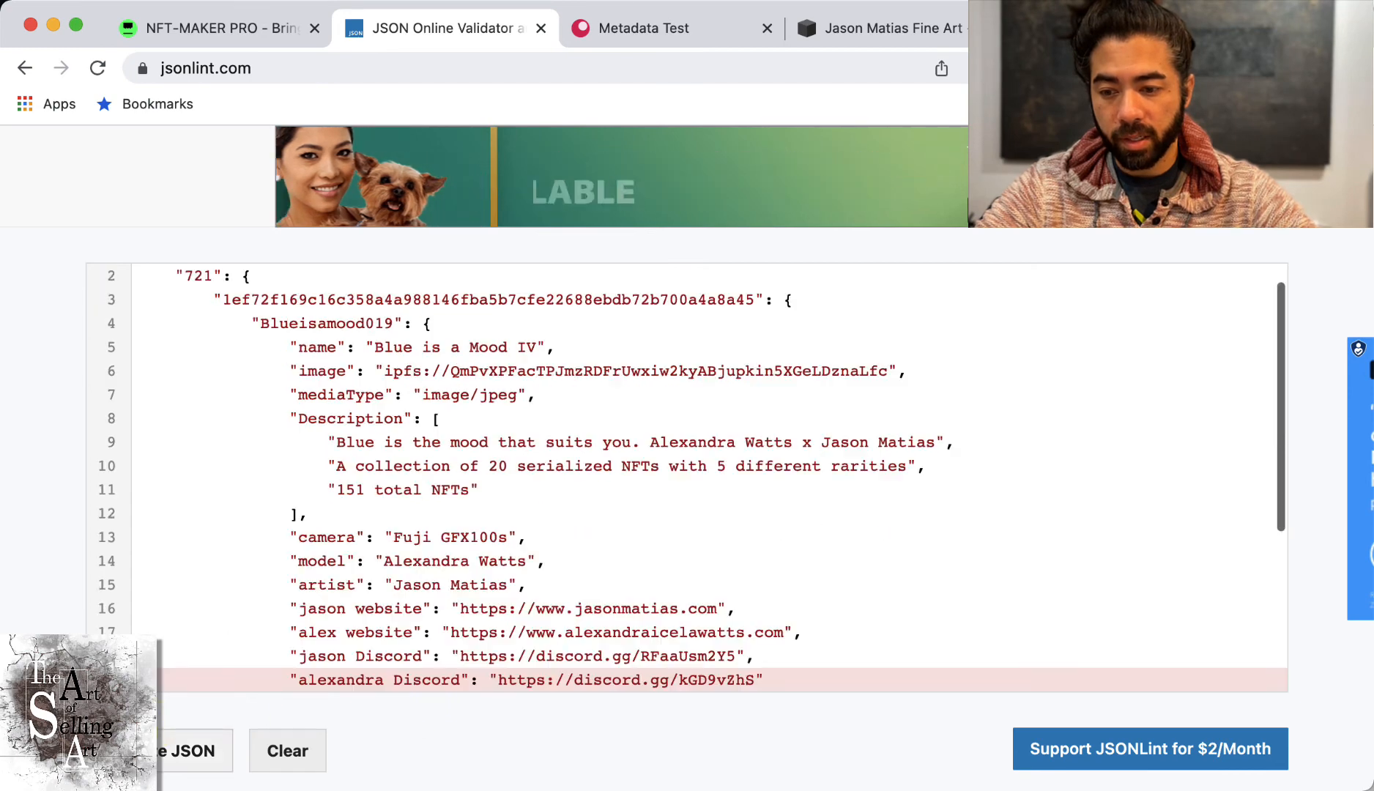
Review the line 19 parse error in JSONLint's Results
scroll(down, 3)
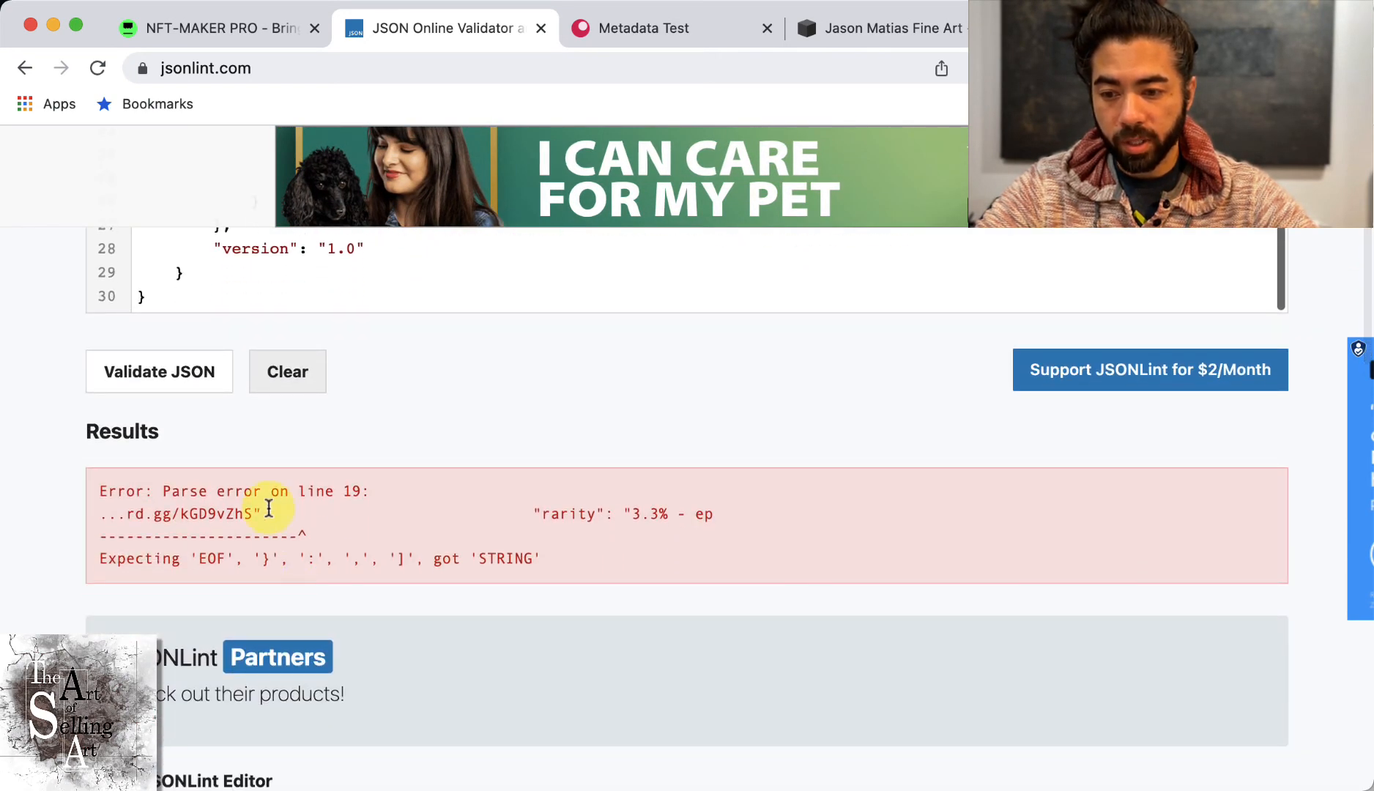
mouse_move(539, 578)
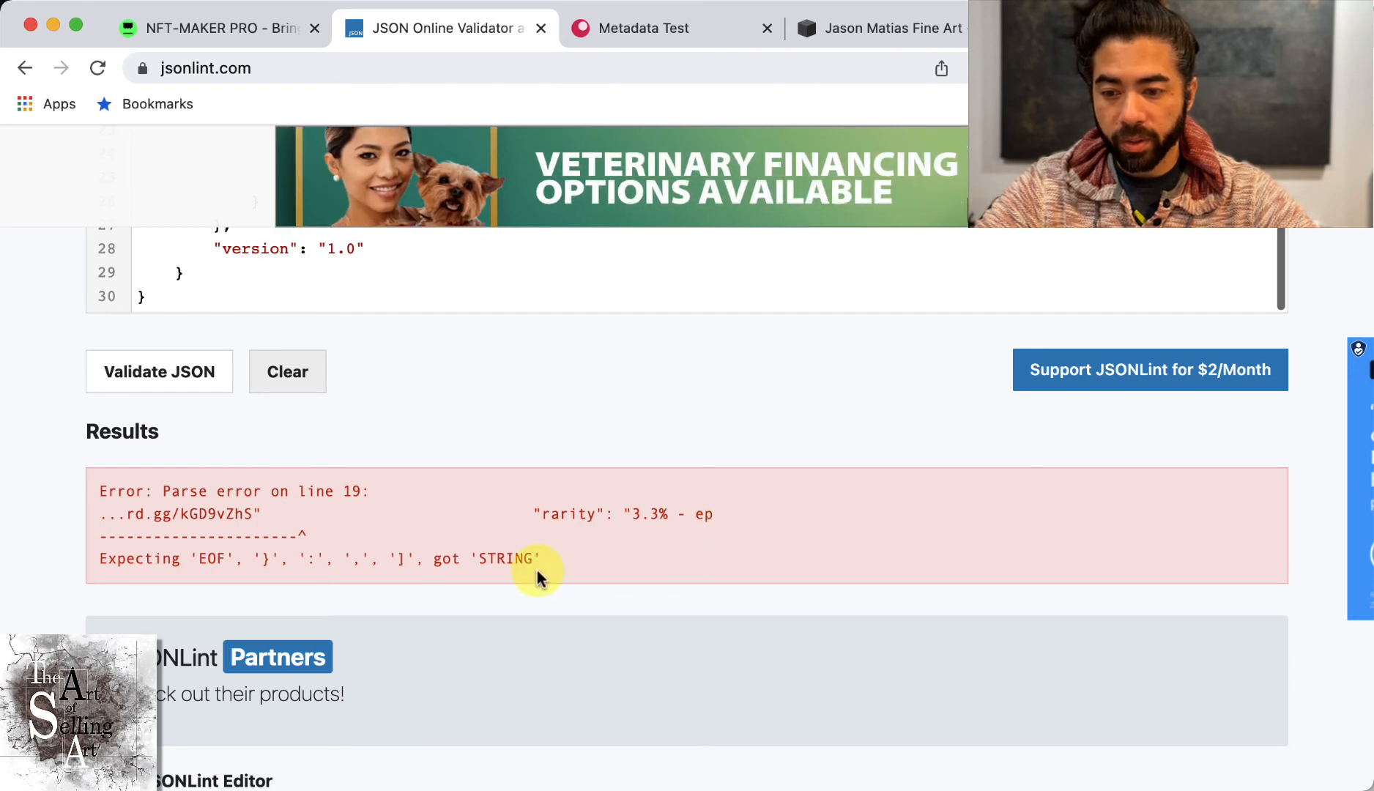
mouse_move(187, 479)
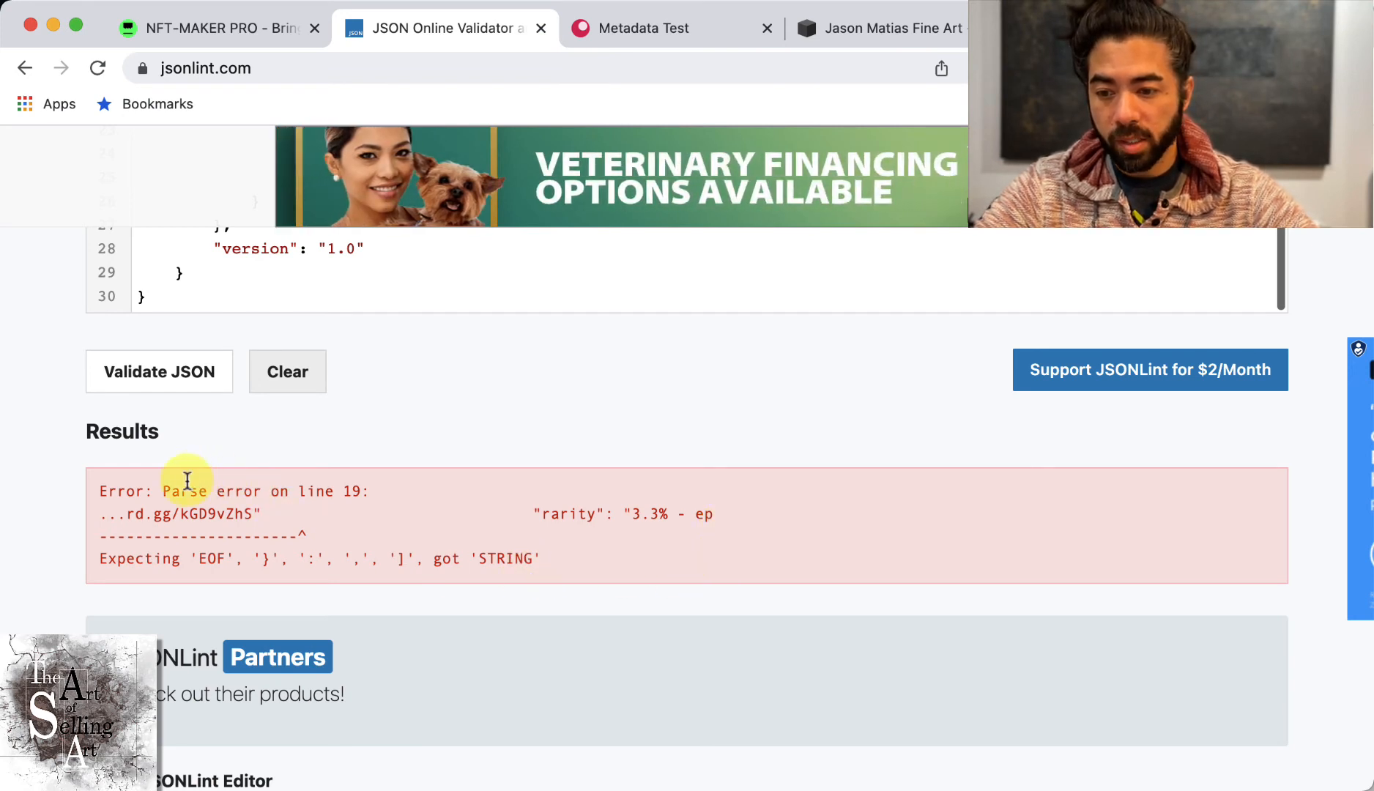
mouse_move(337, 506)
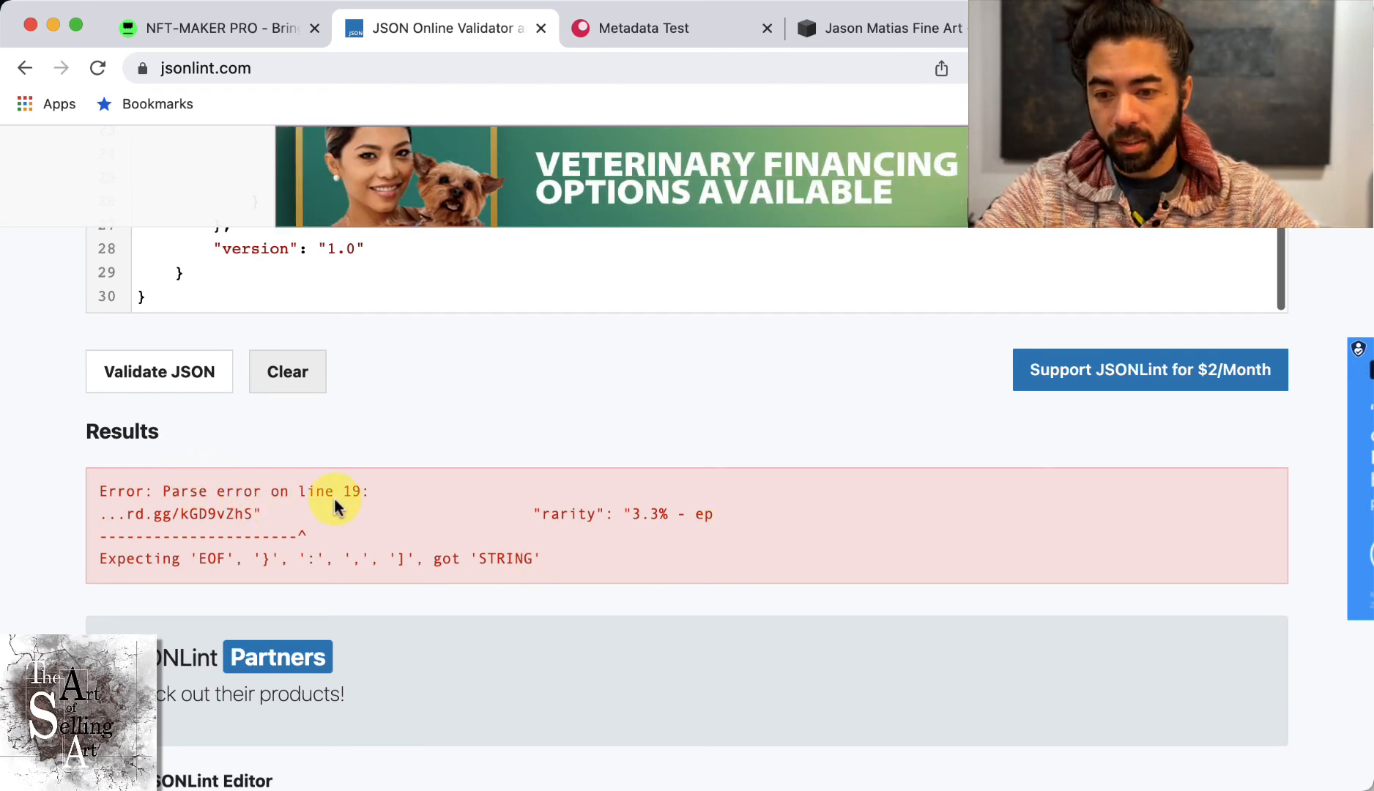
mouse_move(339, 532)
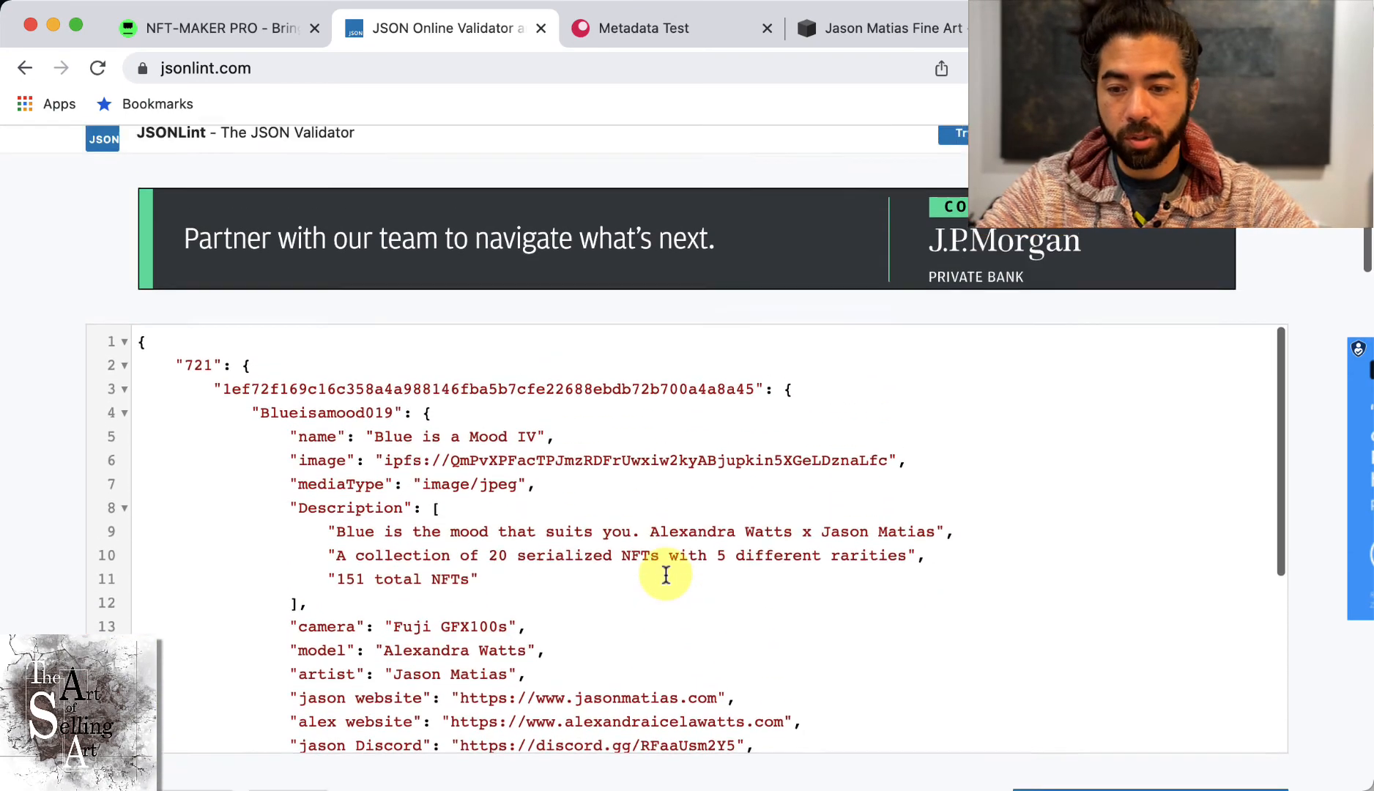
Look over the corrected JSON and return to NFT-MAKER PRO's NFT list
scroll(down, 3)
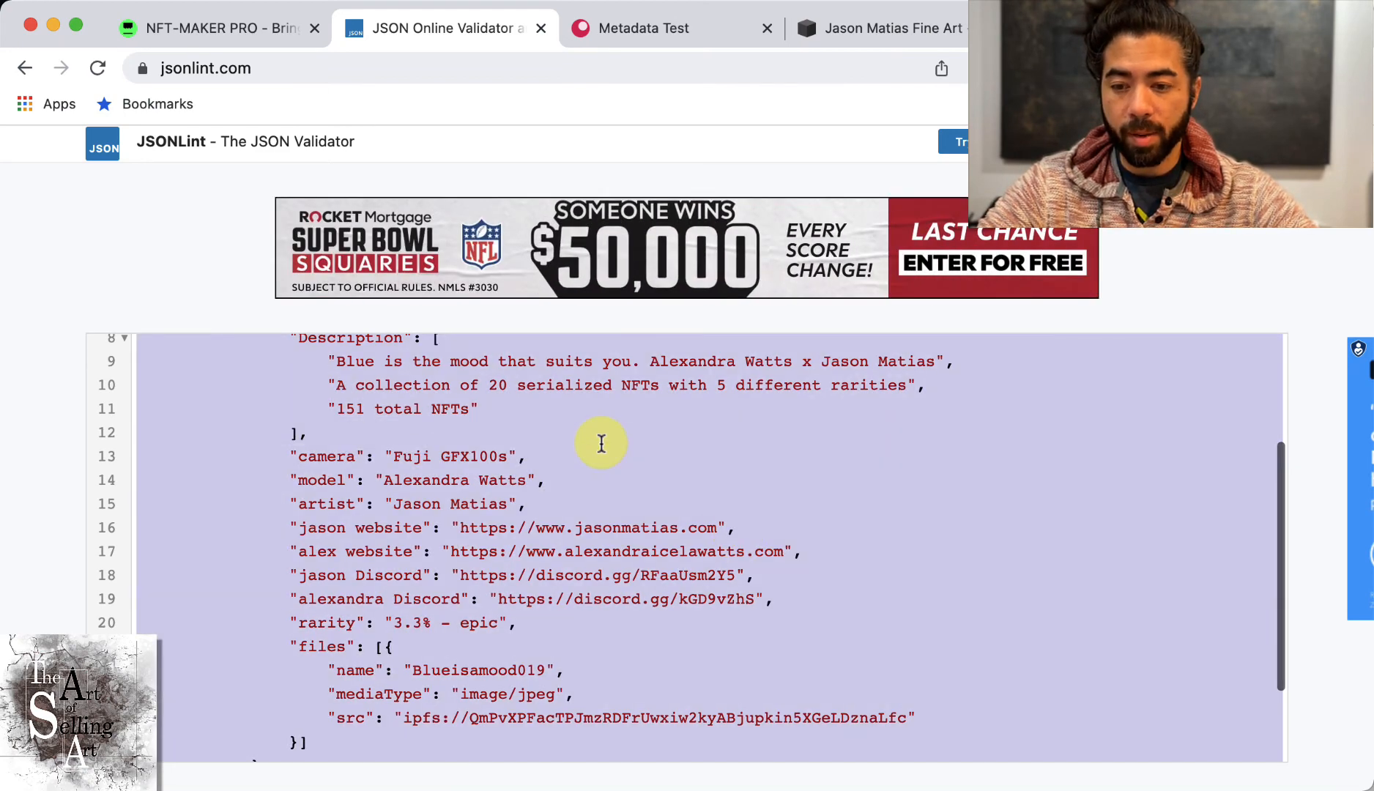
click(219, 28)
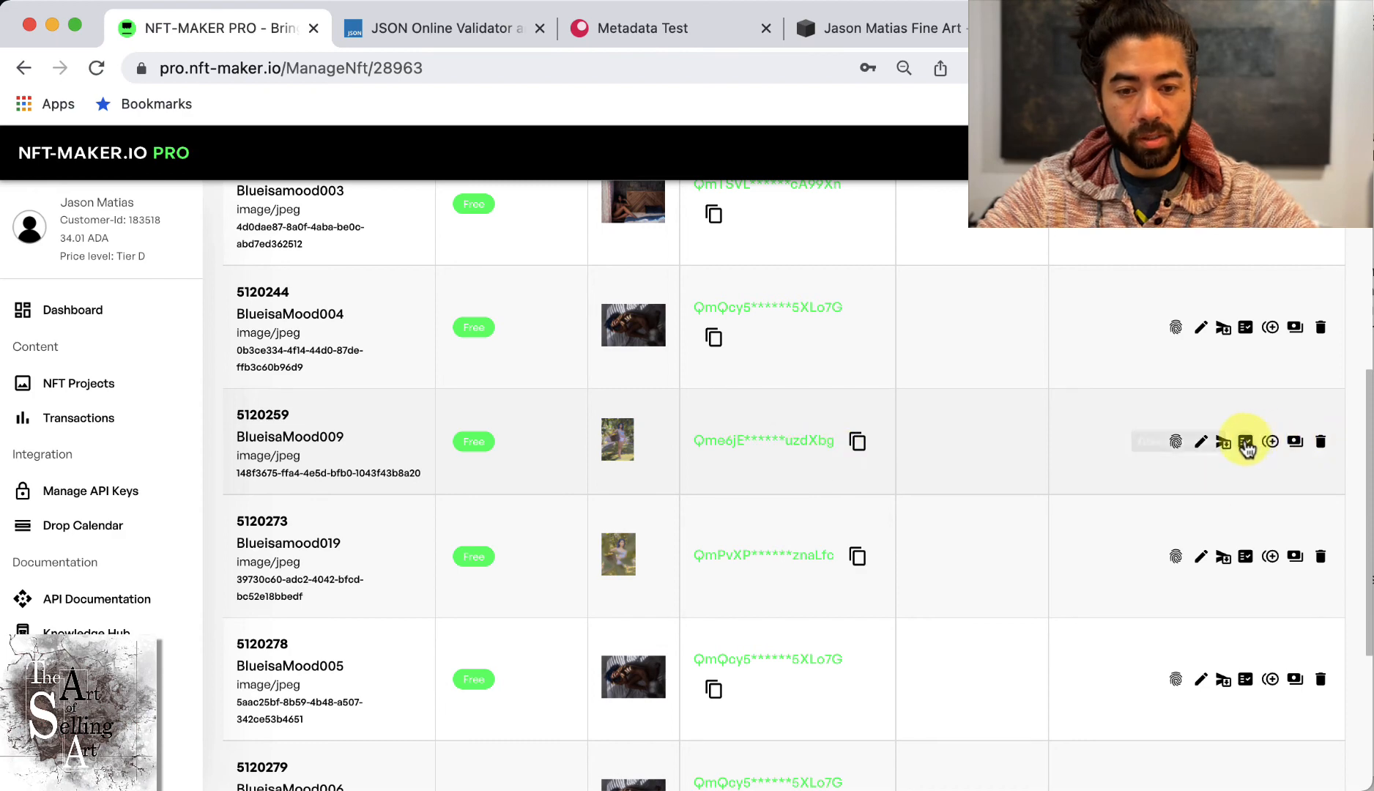
mouse_move(1245, 442)
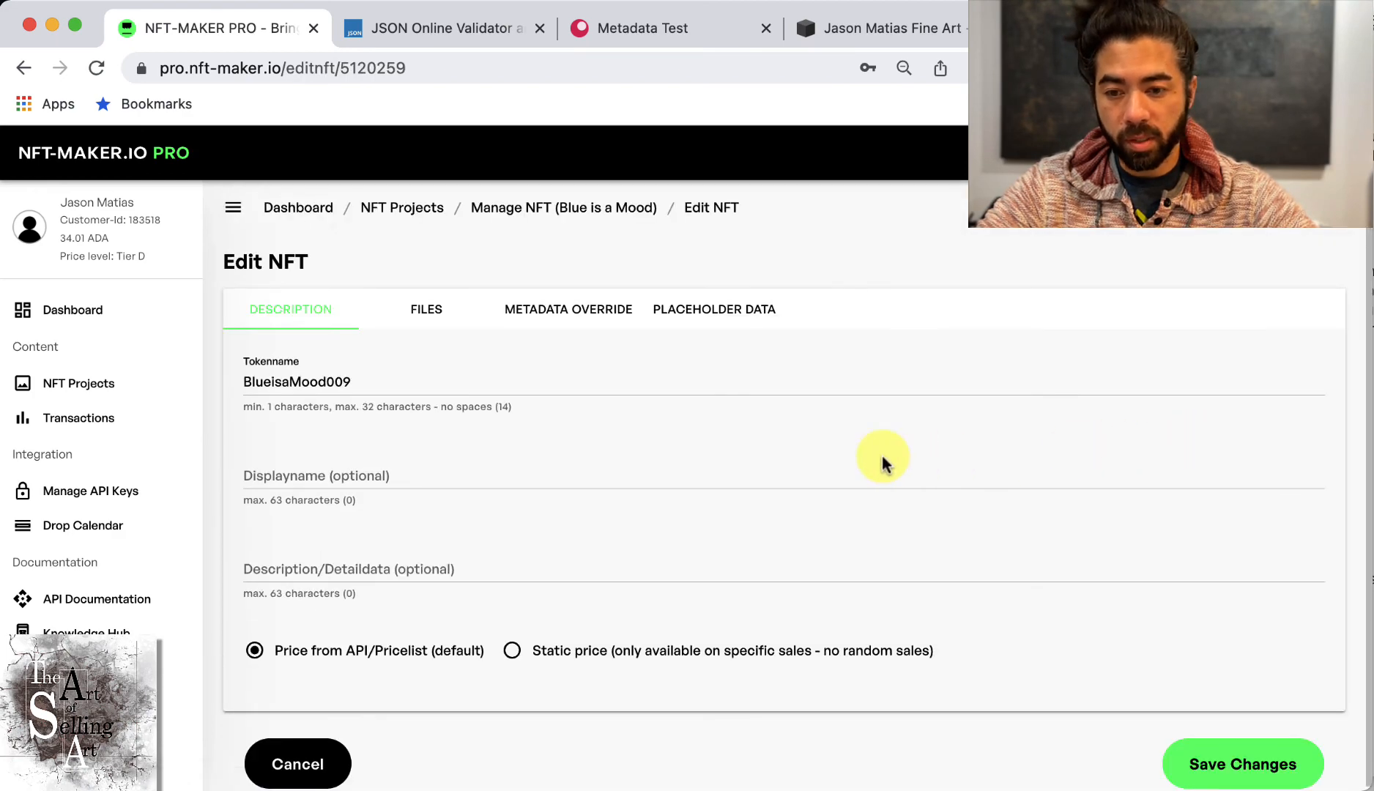
click(568, 308)
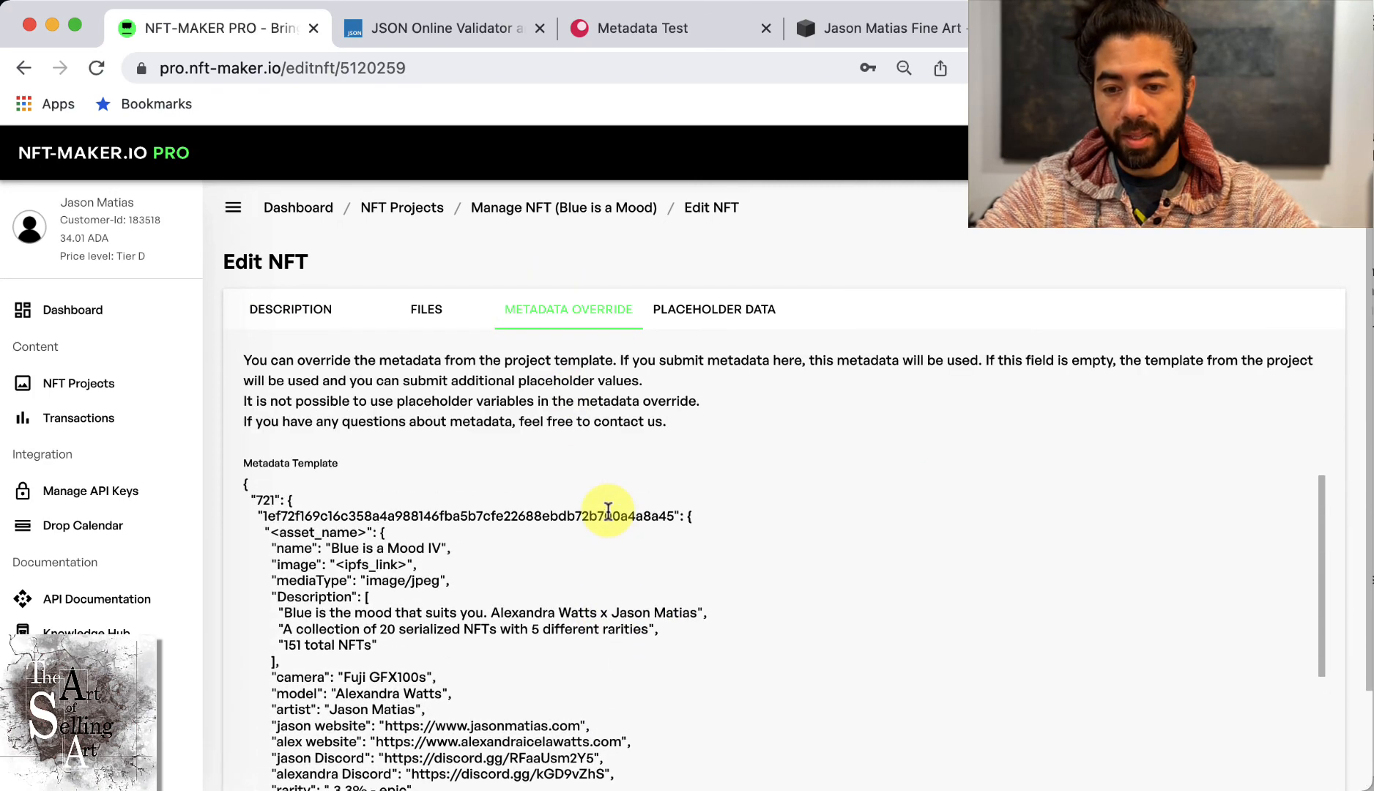
click(713, 308)
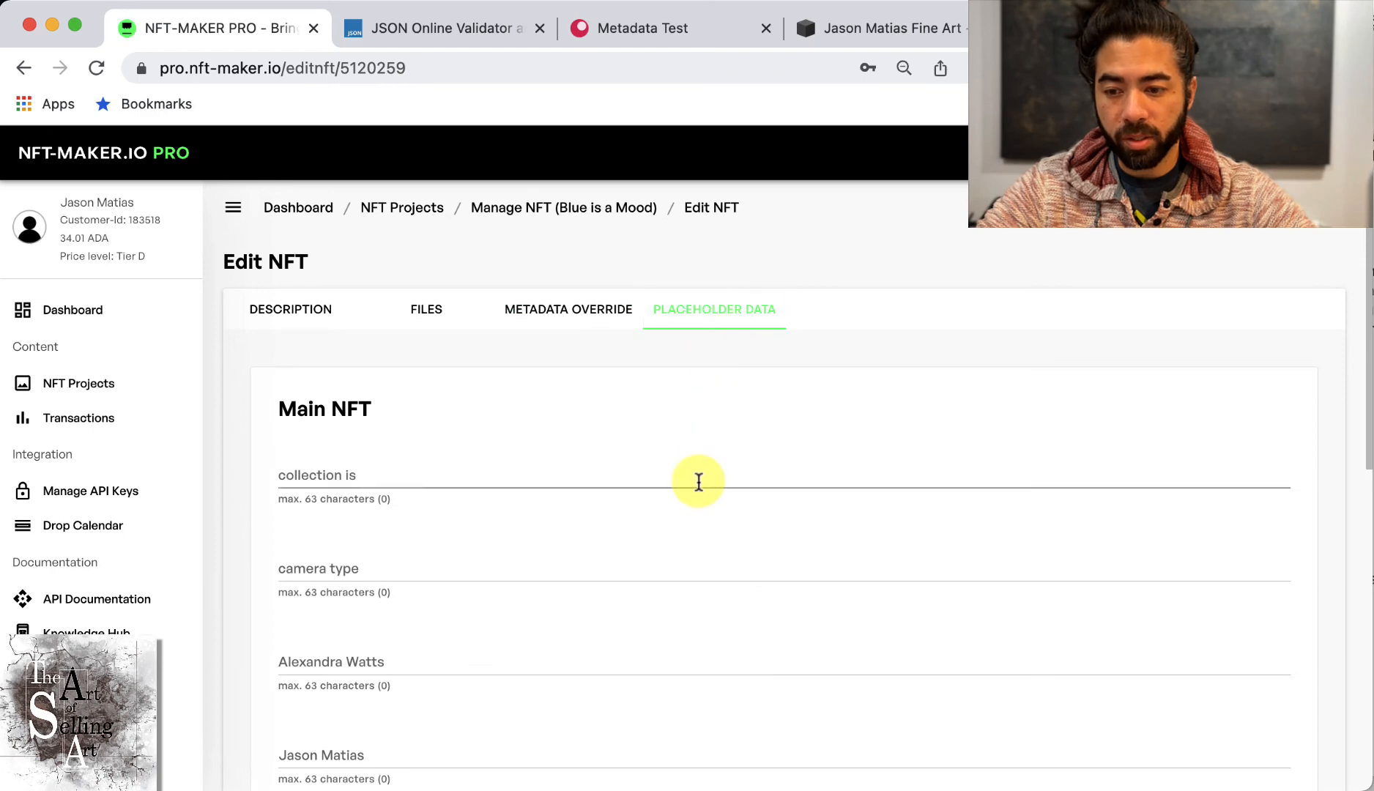
scroll(down, 3)
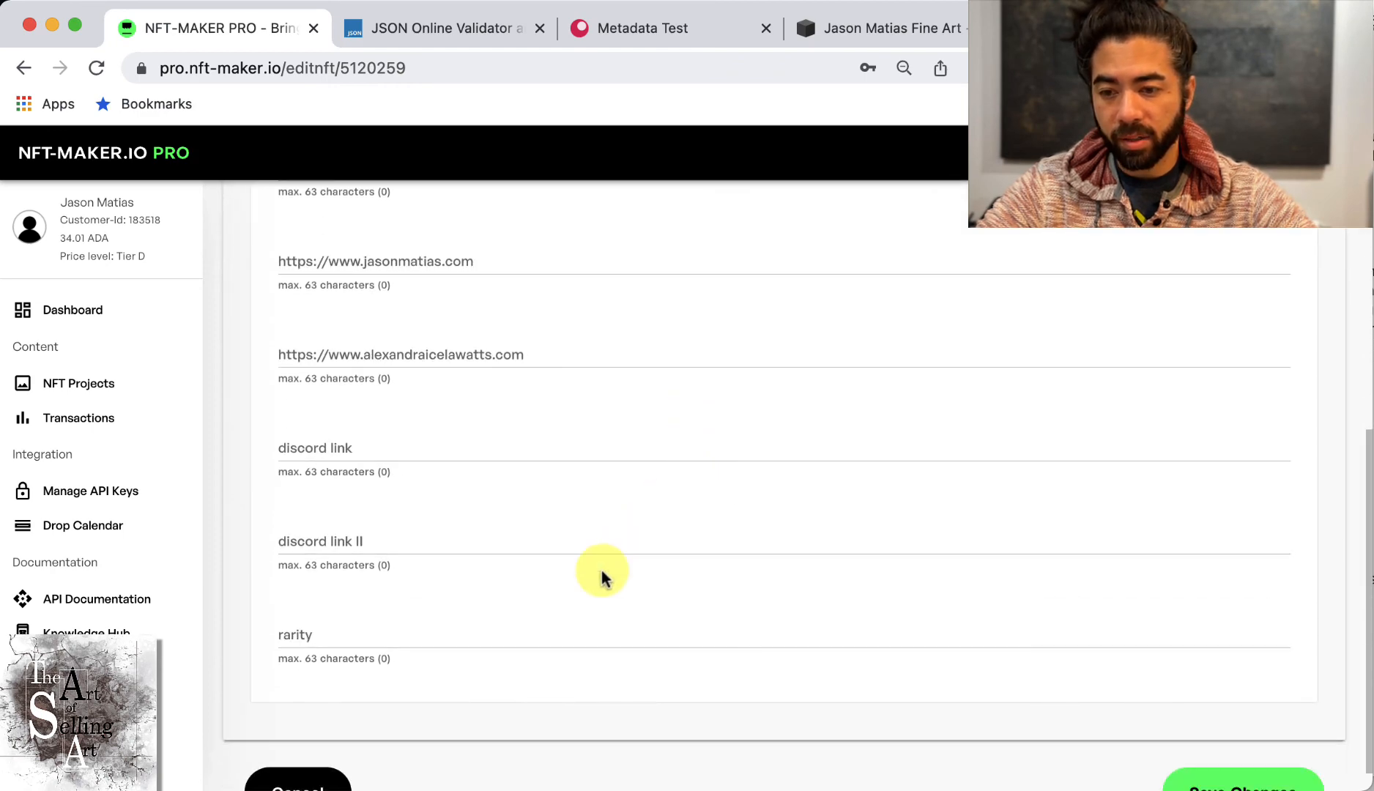
click(714, 309)
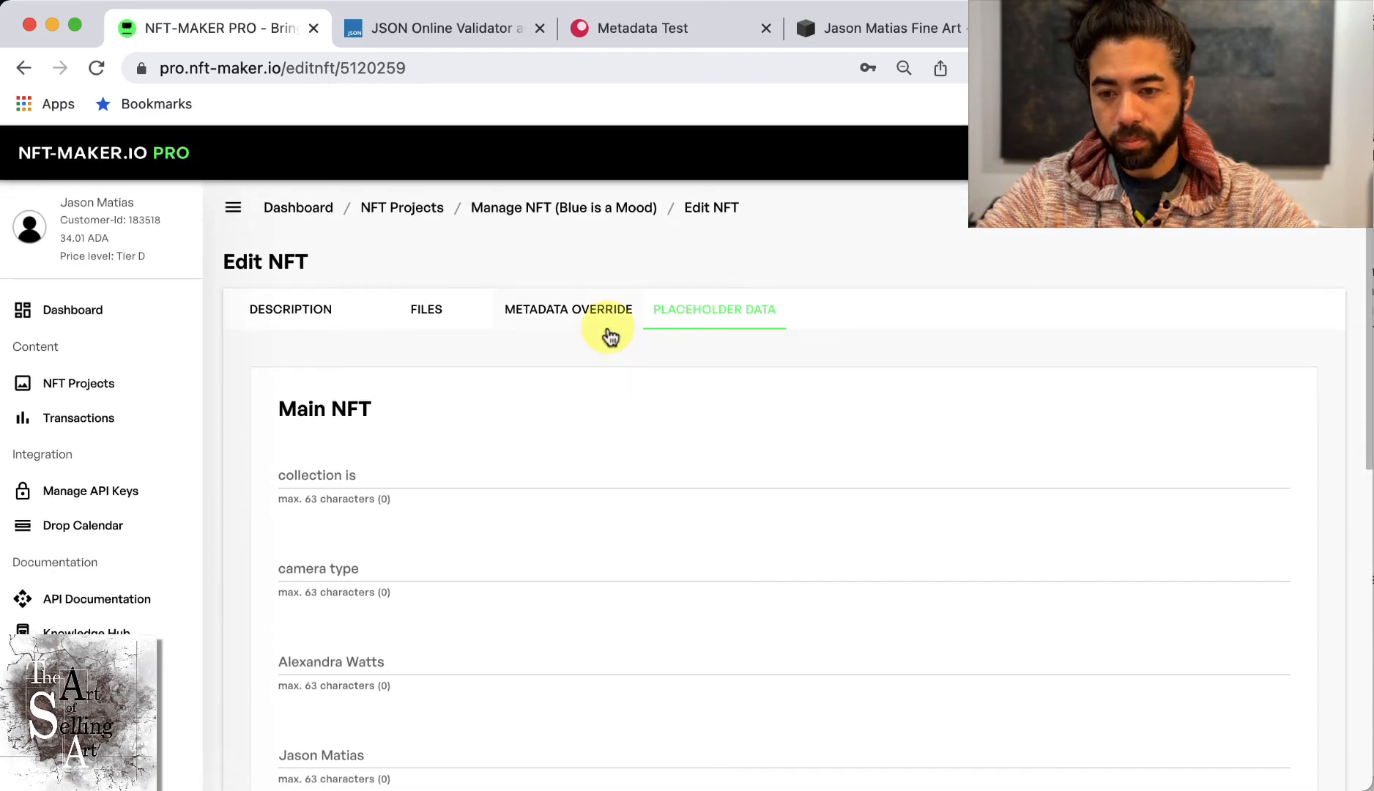
click(568, 309)
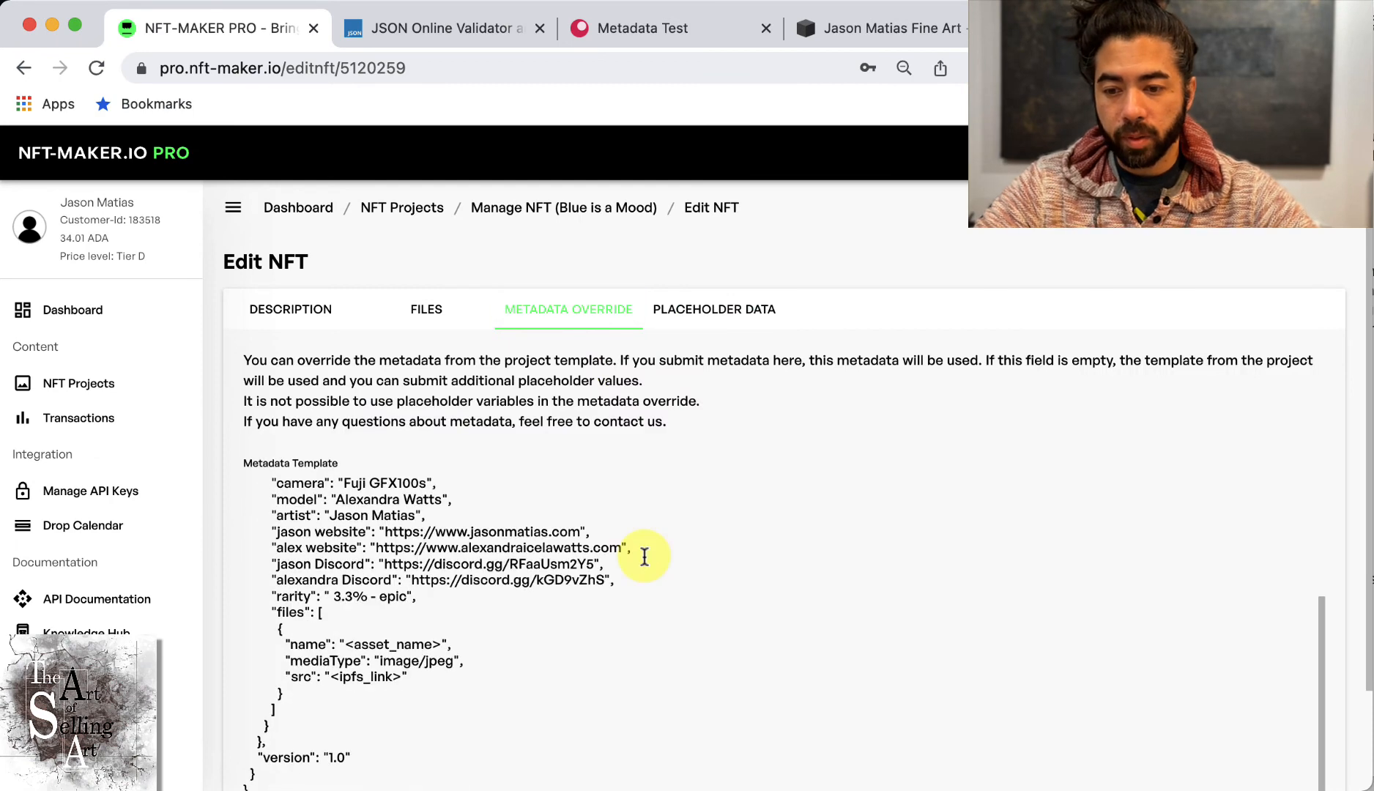
click(290, 308)
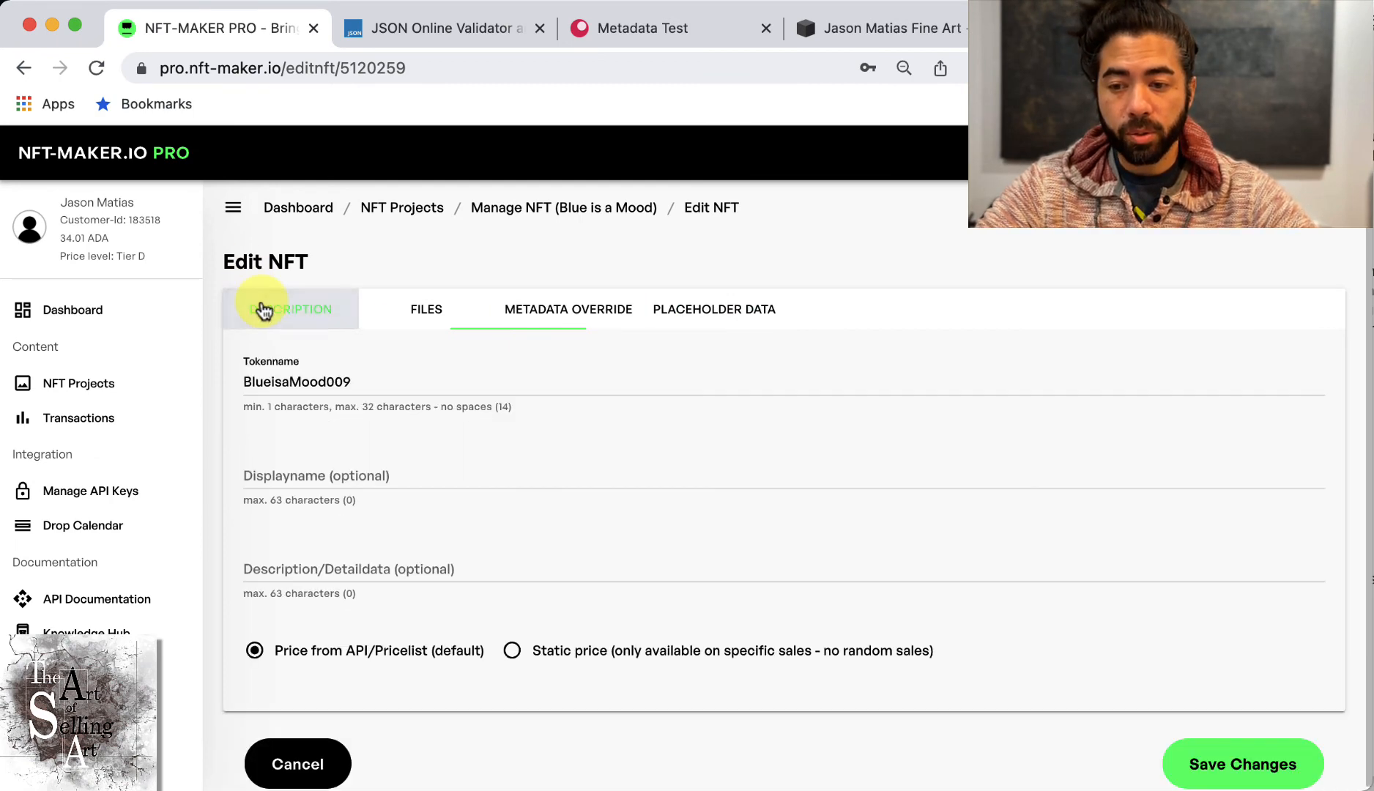
click(290, 309)
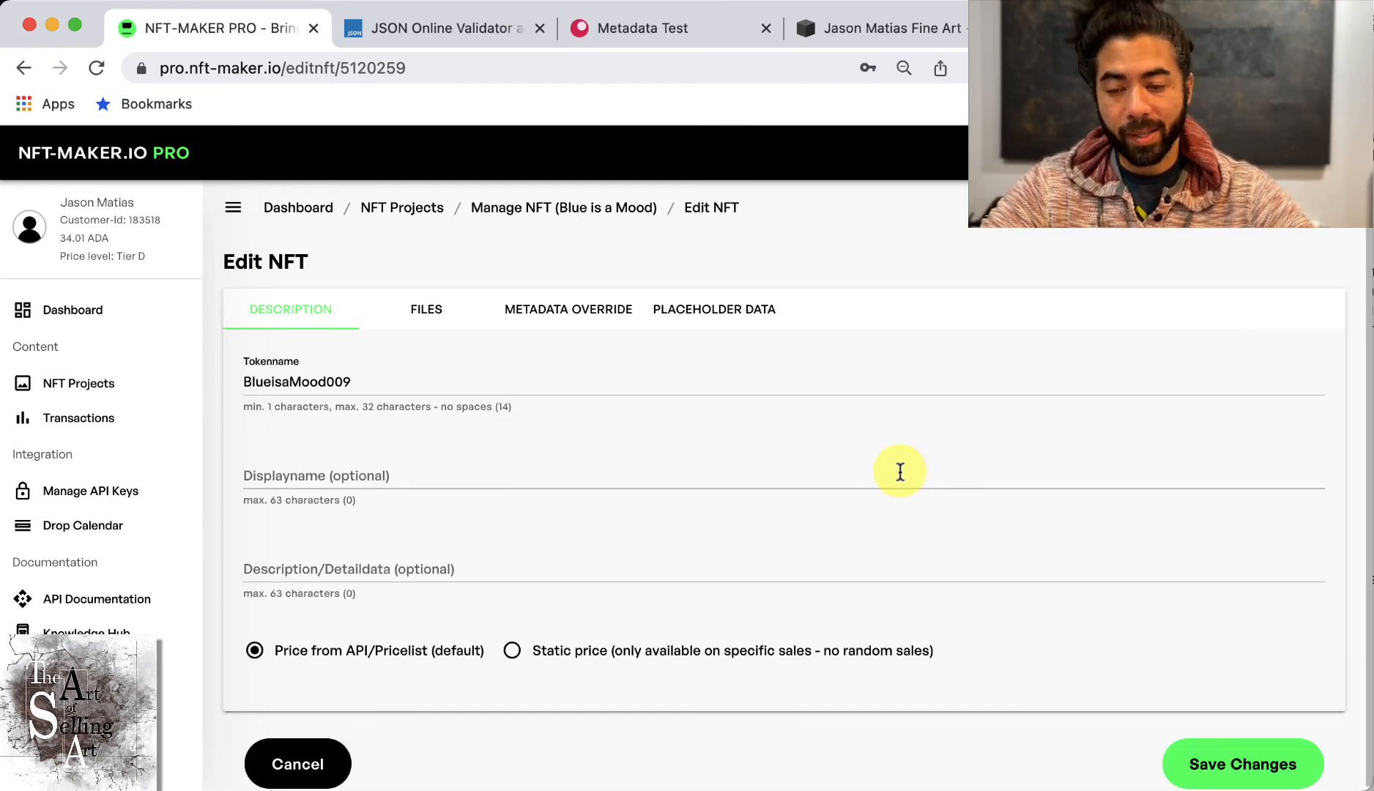
mouse_move(357, 684)
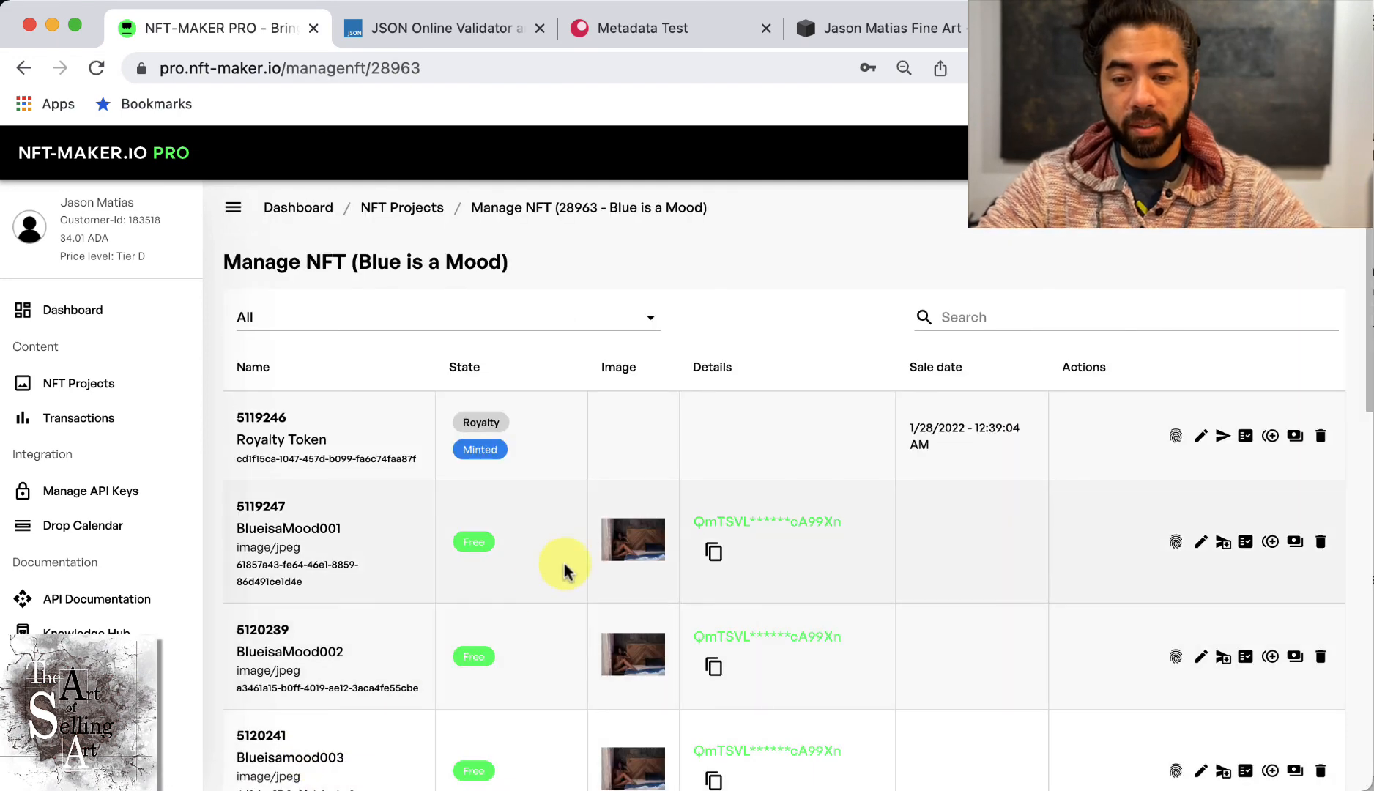
scroll(down, 3)
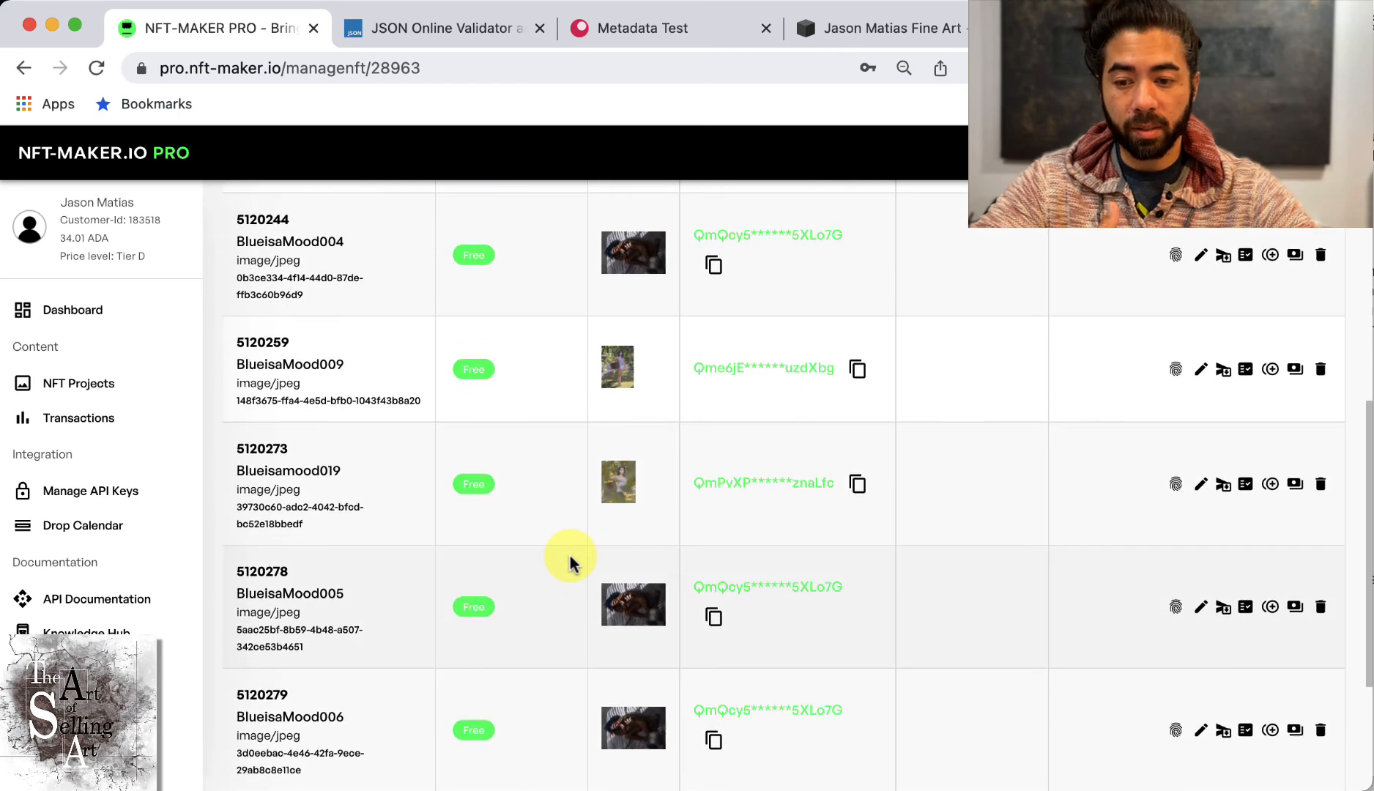